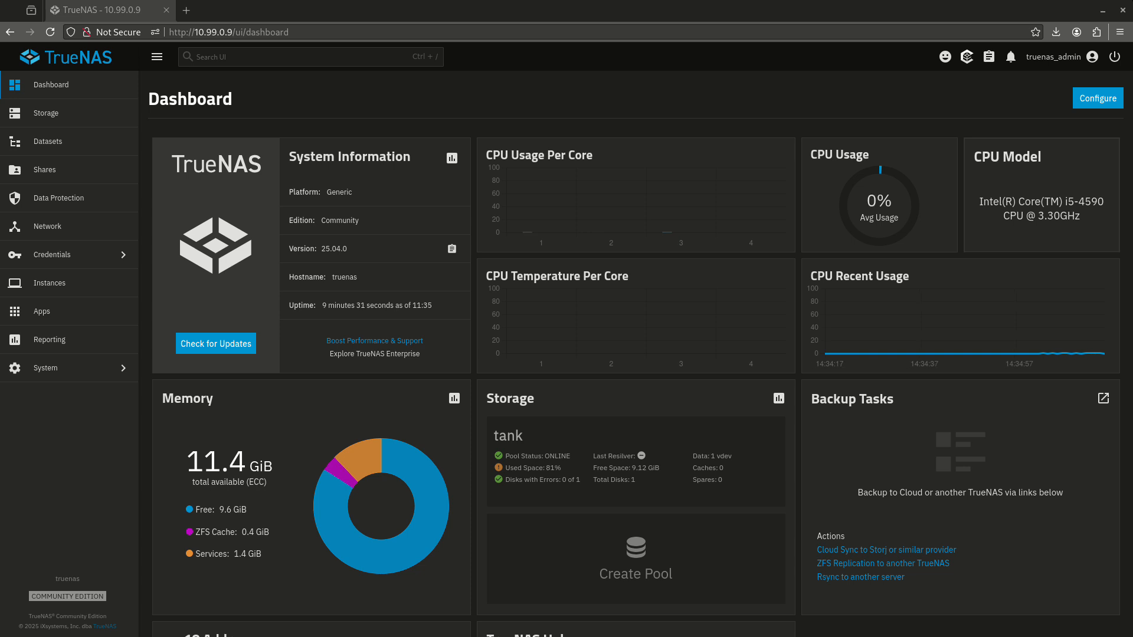
{"action": "mouse_move", "coordinate": [386, 422]}
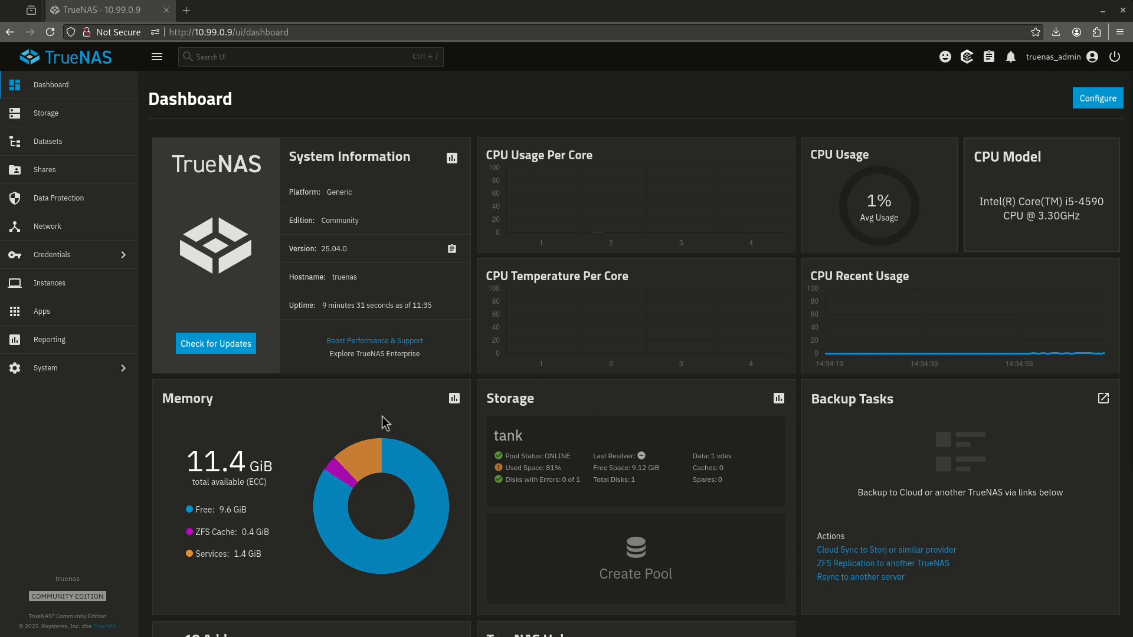
{"action": "mouse_move", "coordinate": [67, 254]}
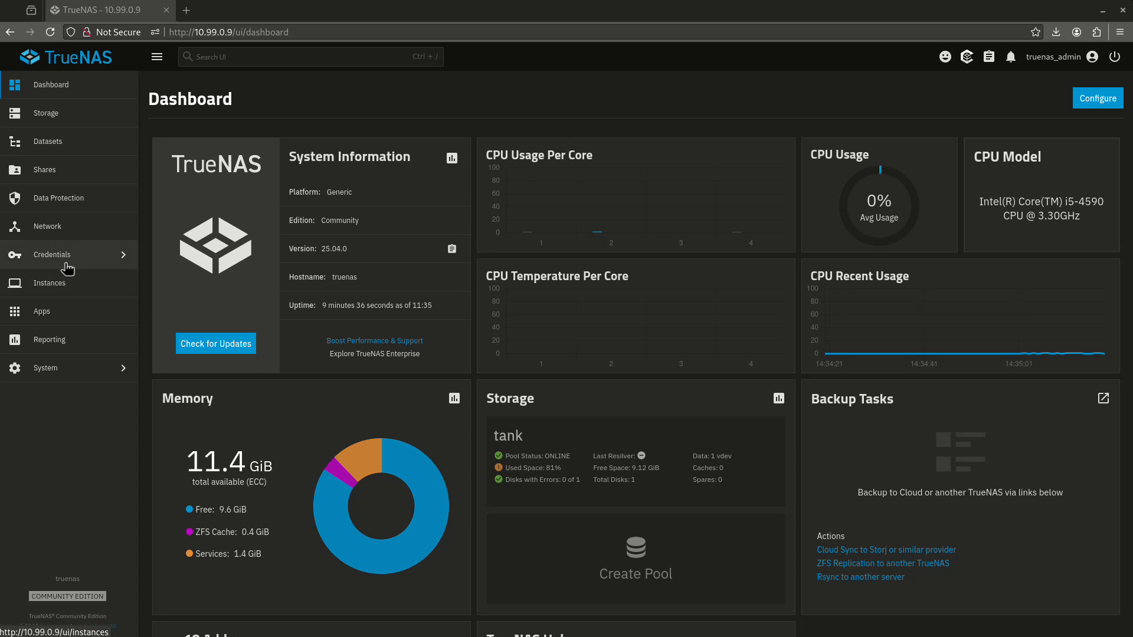
- Go to the Network page showing ens18 and the global network configuration
{"action": "left_click", "coordinate": [48, 226]}
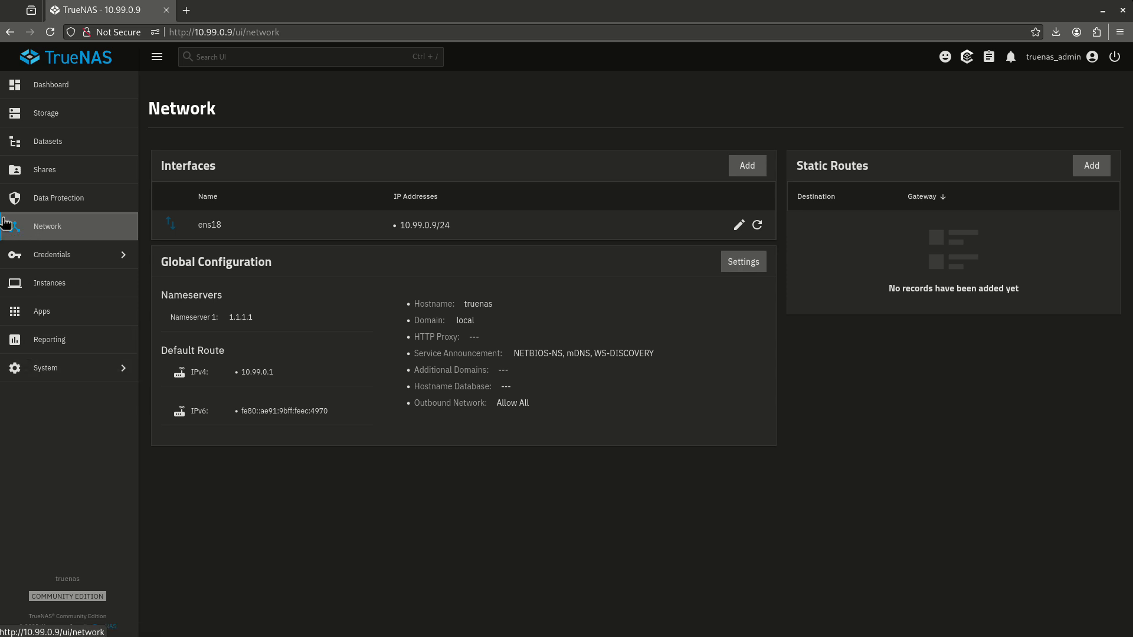
{"action": "mouse_move", "coordinate": [96, 278]}
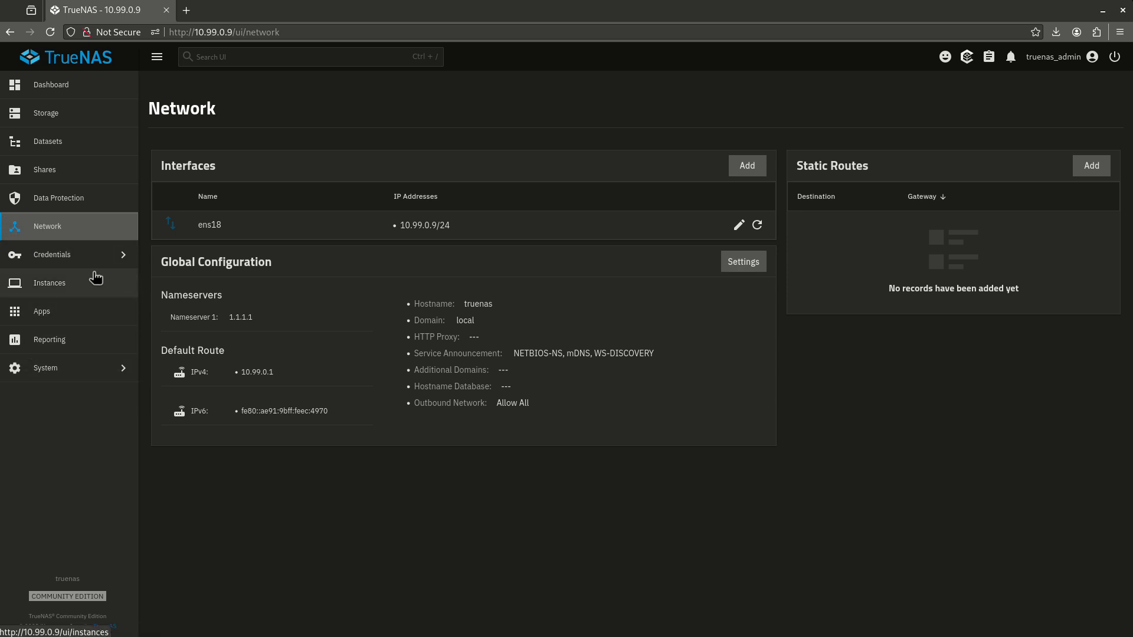
{"action": "mouse_move", "coordinate": [578, 276]}
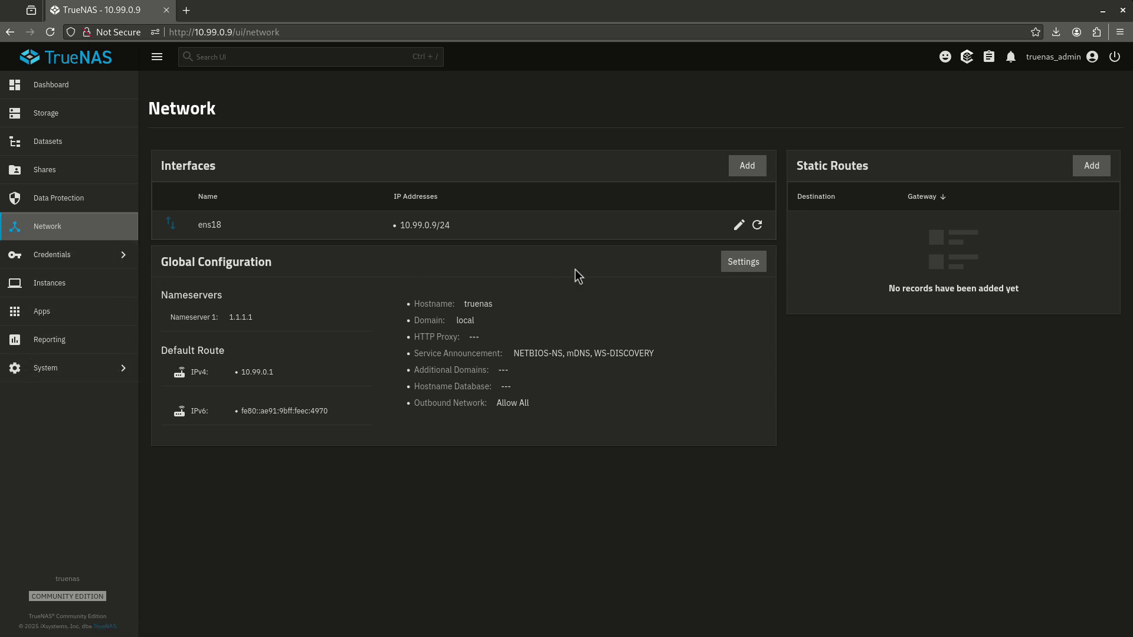
{"action": "mouse_move", "coordinate": [747, 165]}
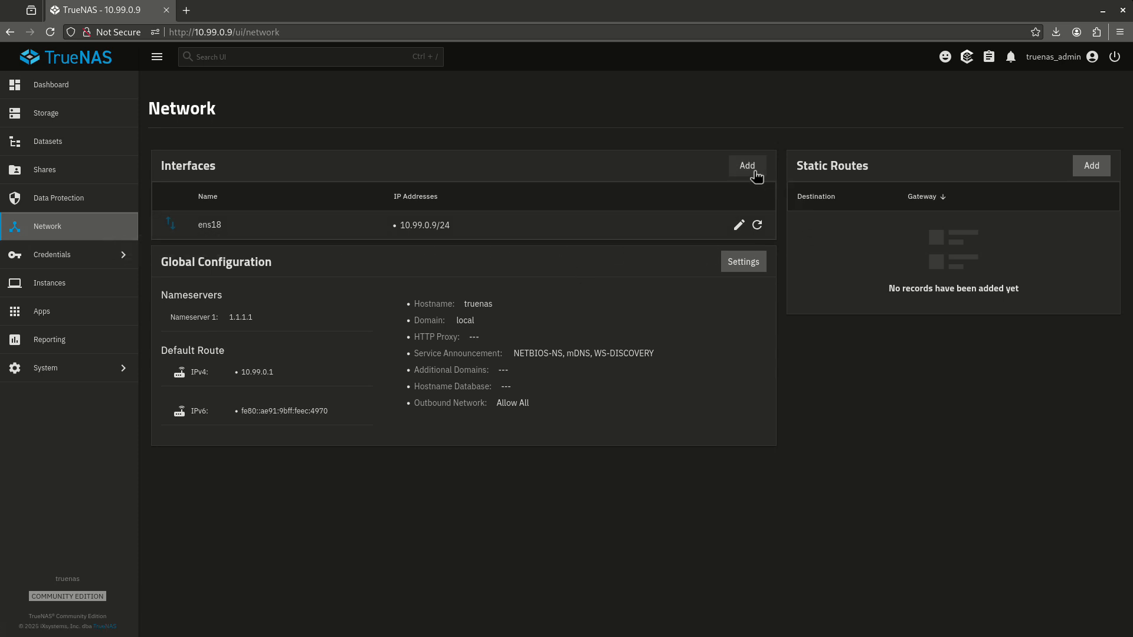
- Add a Bridge interface named br0 with ens18 as its member and save it
{"action": "left_click", "coordinate": [747, 165]}
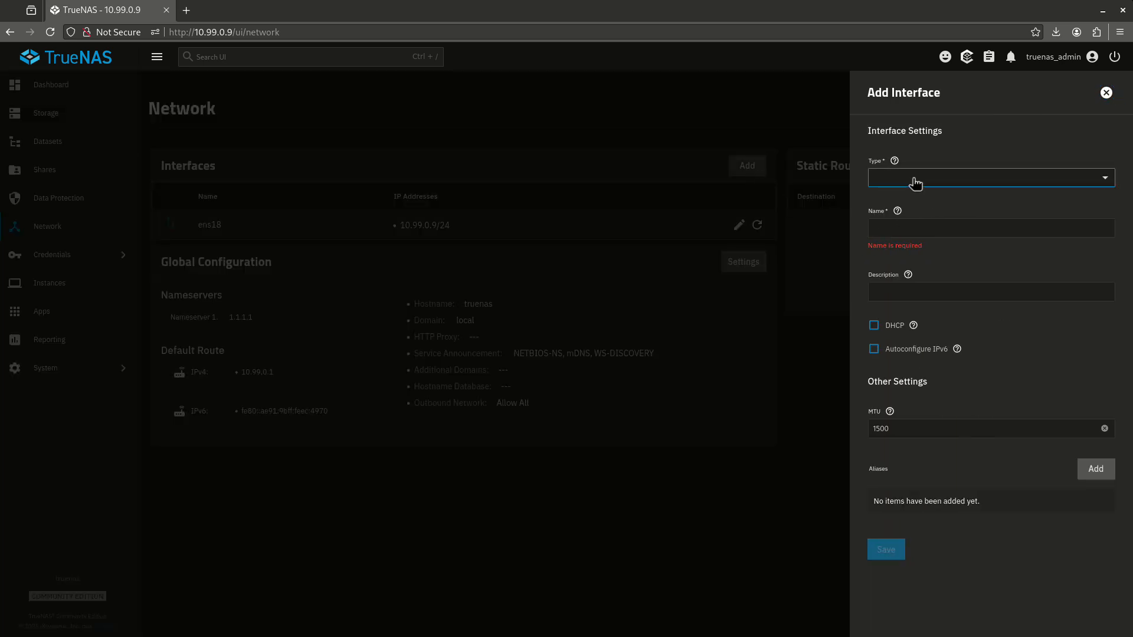
{"action": "left_click", "coordinate": [988, 177]}
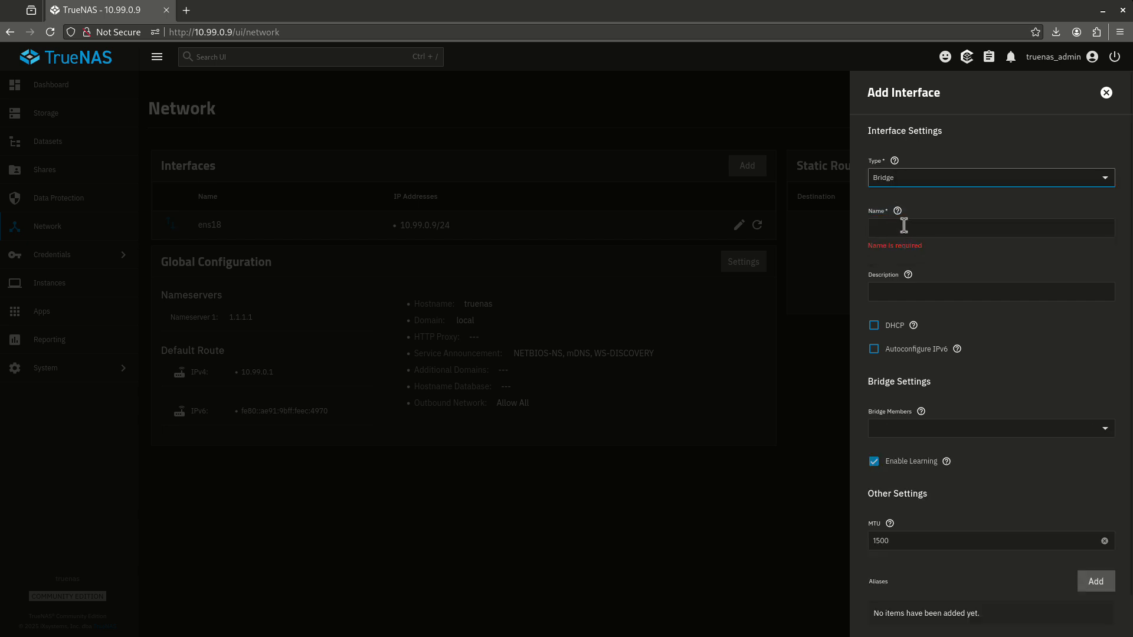
{"action": "type", "text": "b"}
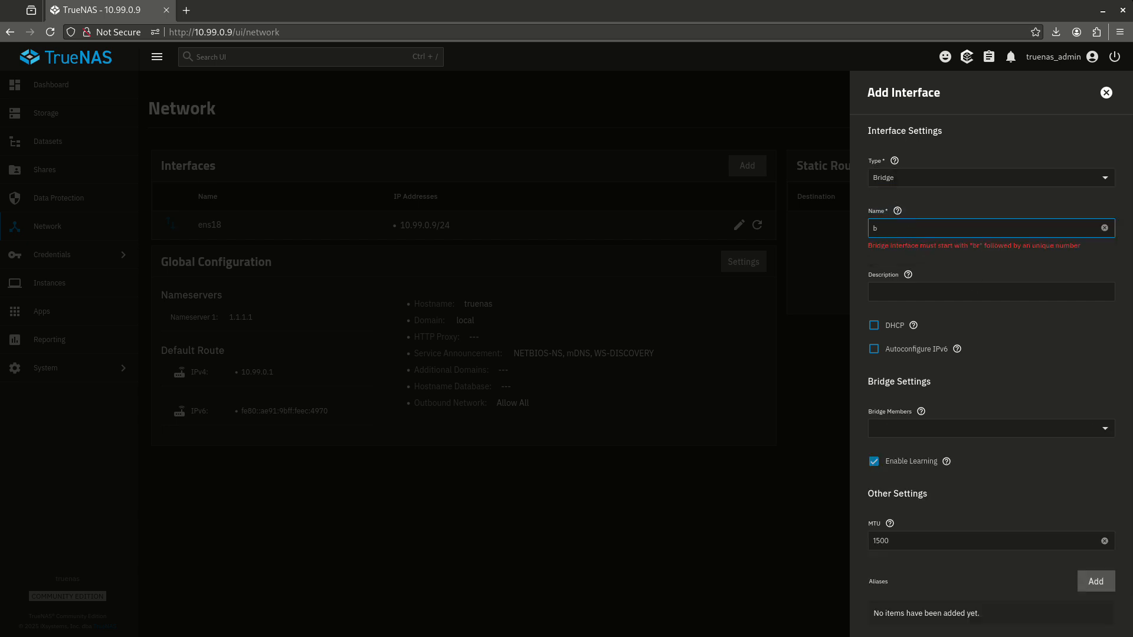
{"action": "type", "text": "r"}
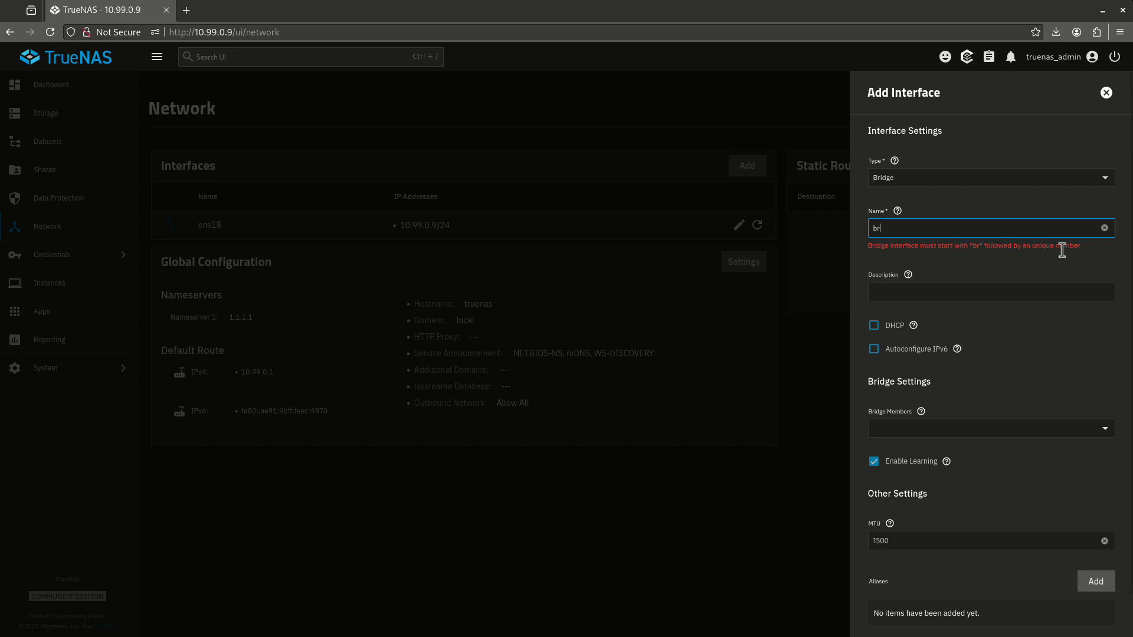
{"action": "type", "text": "0"}
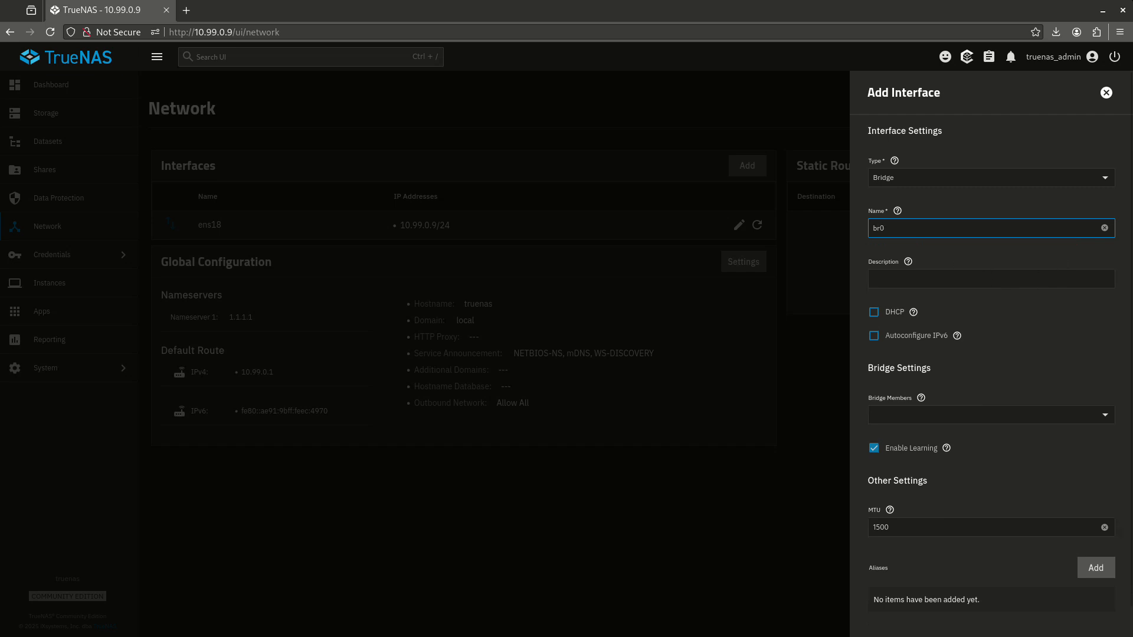
{"action": "mouse_move", "coordinate": [889, 310]}
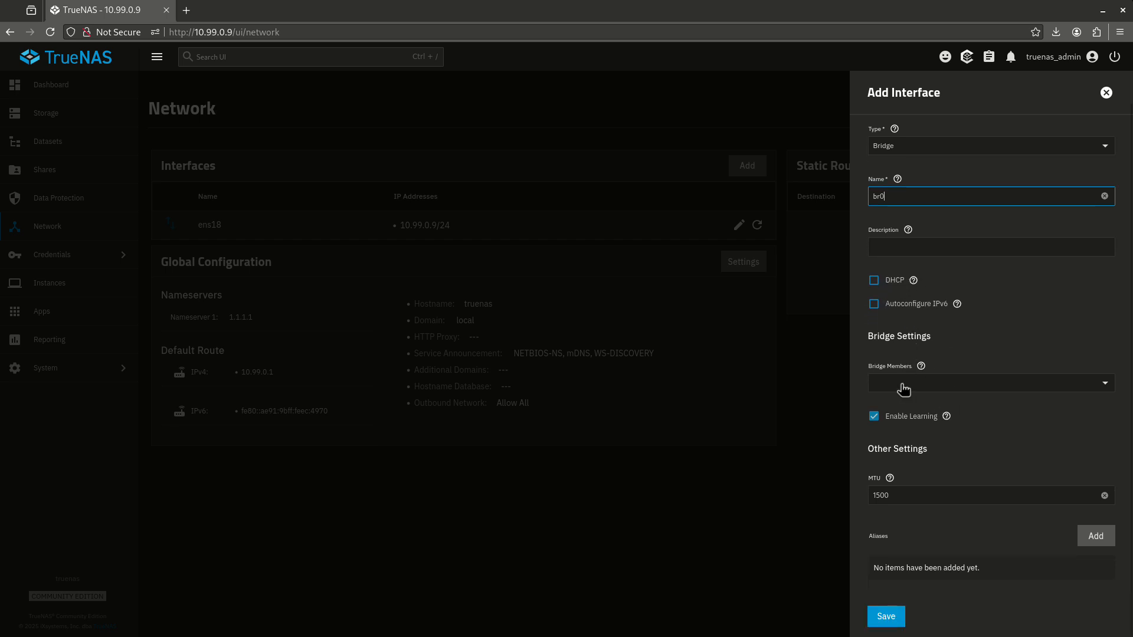
{"action": "left_click", "coordinate": [990, 383]}
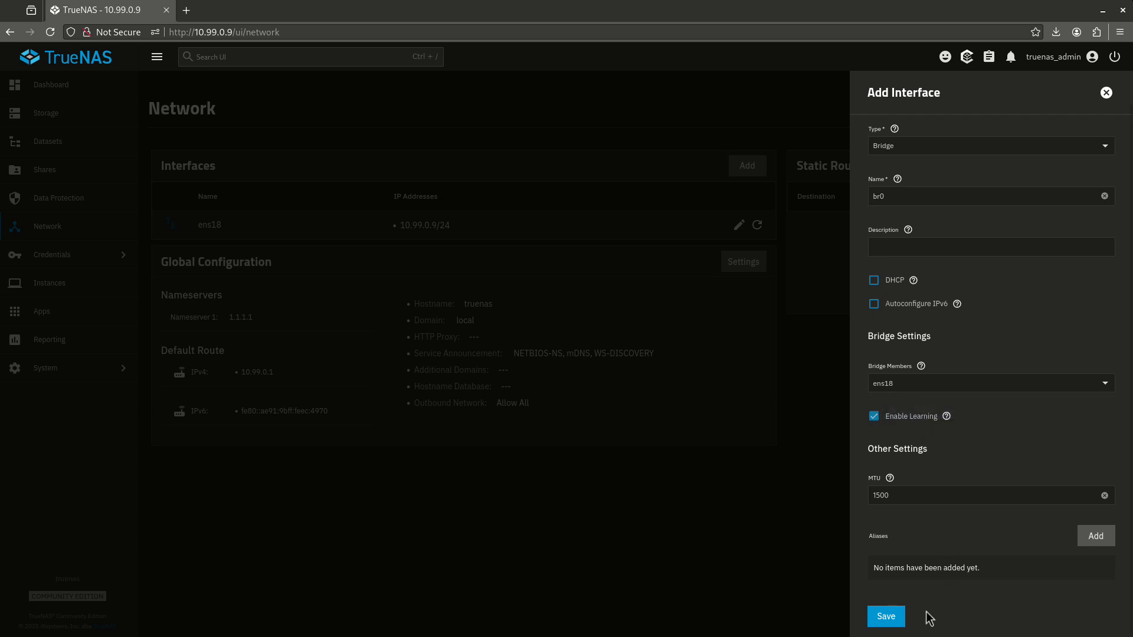
{"action": "left_click", "coordinate": [885, 616]}
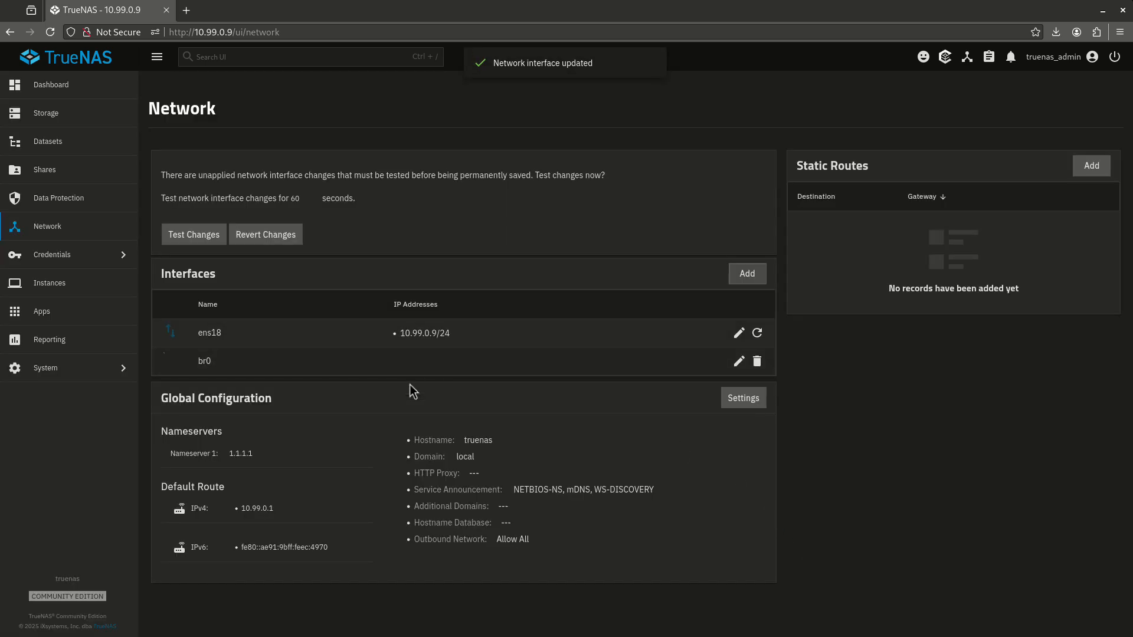
{"action": "mouse_move", "coordinate": [364, 330]}
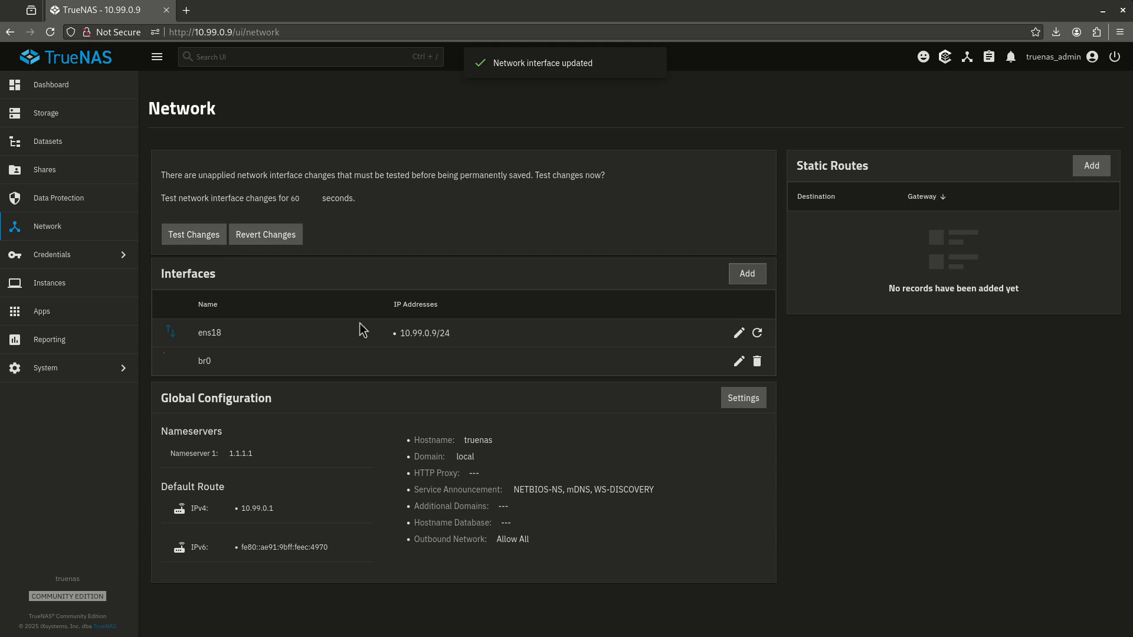
{"action": "double_click", "coordinate": [425, 333]}
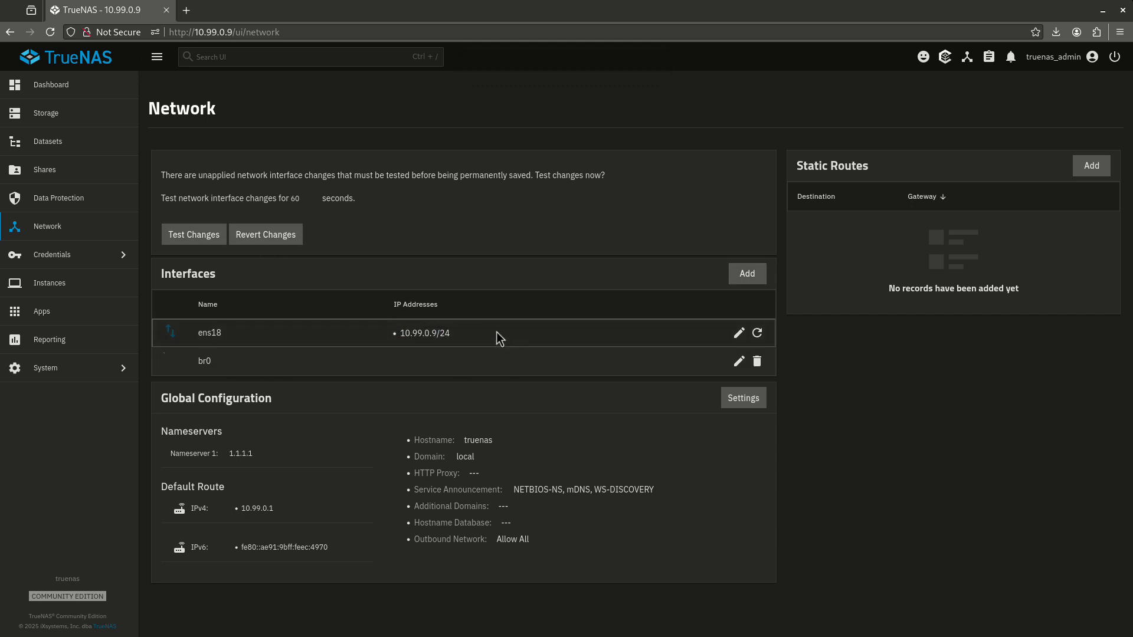
{"action": "mouse_move", "coordinate": [423, 332]}
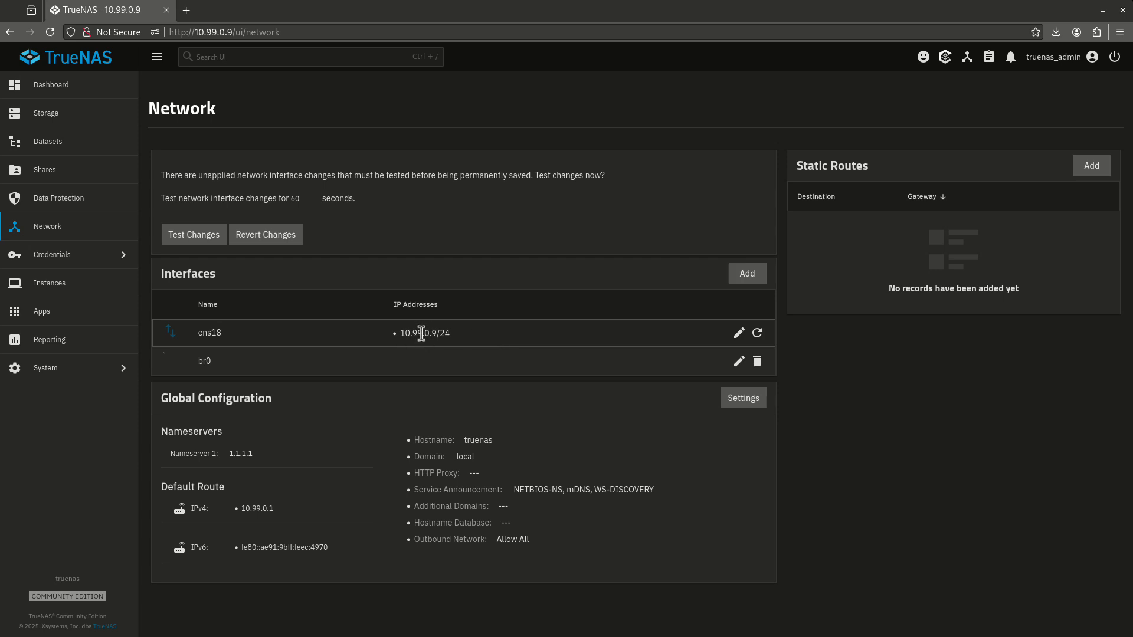
{"action": "mouse_move", "coordinate": [729, 346]}
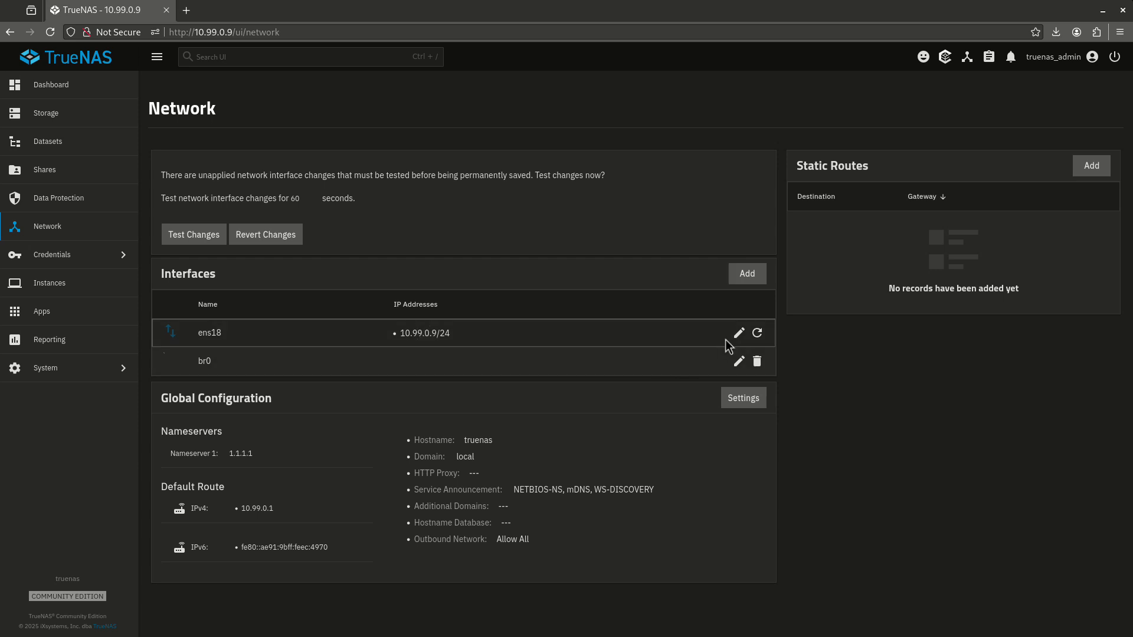
- Edit ens18 to remove its 10.99.0.9/24 alias and save
{"action": "left_click", "coordinate": [737, 333]}
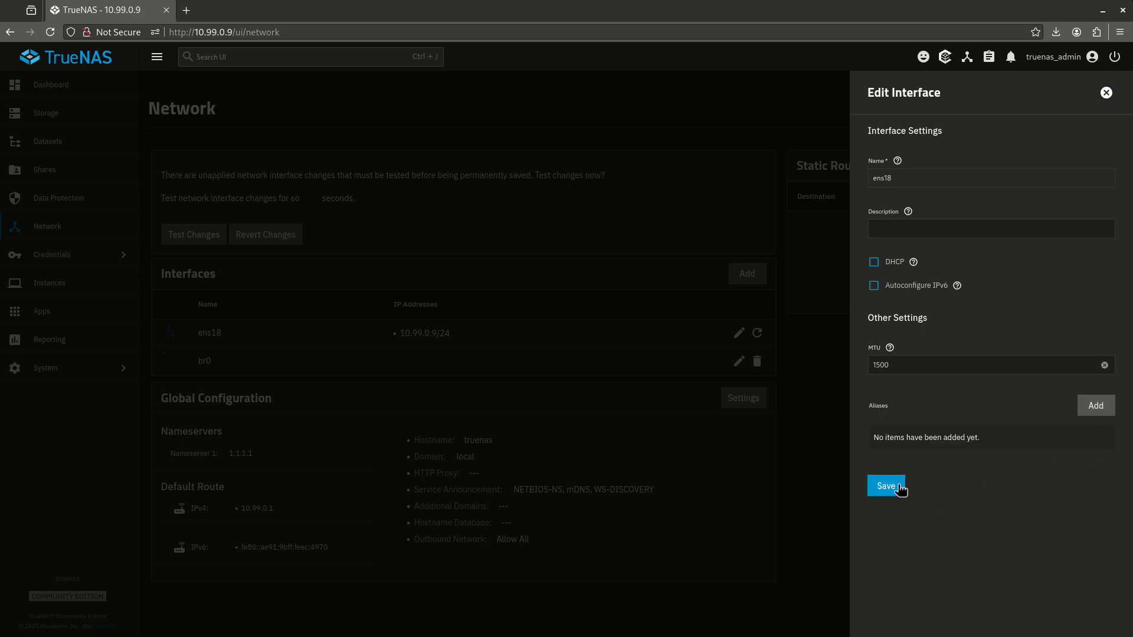
{"action": "left_click", "coordinate": [885, 485]}
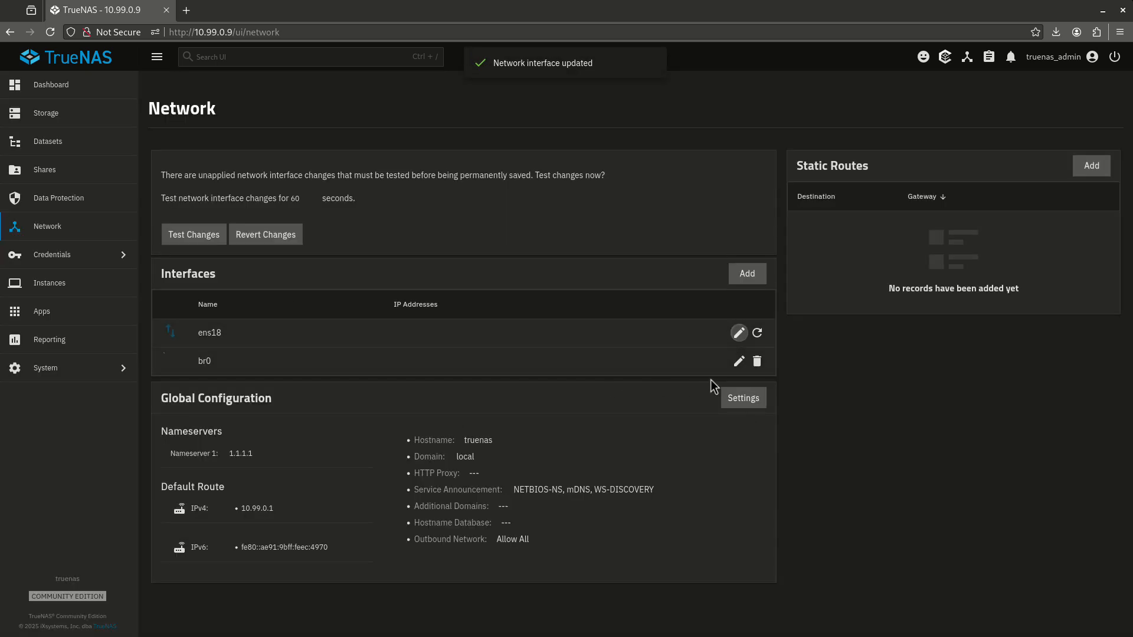
- Edit br0 to add alias 10.99.0.9 with a /24 netmask and save
{"action": "left_click", "coordinate": [738, 361]}
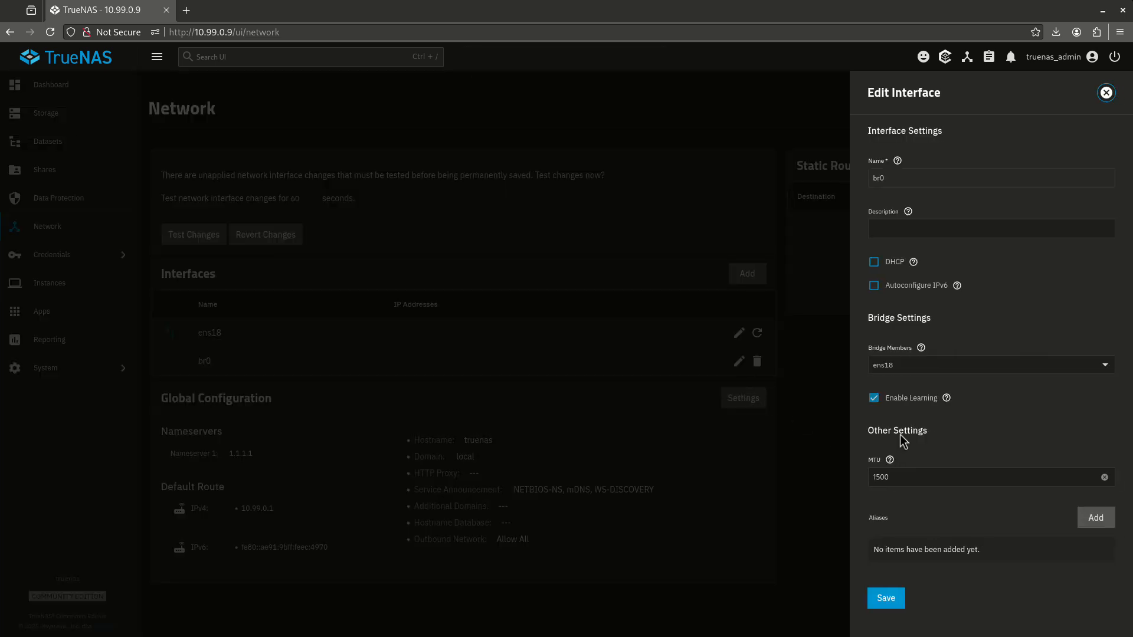
{"action": "left_click", "coordinate": [1094, 517]}
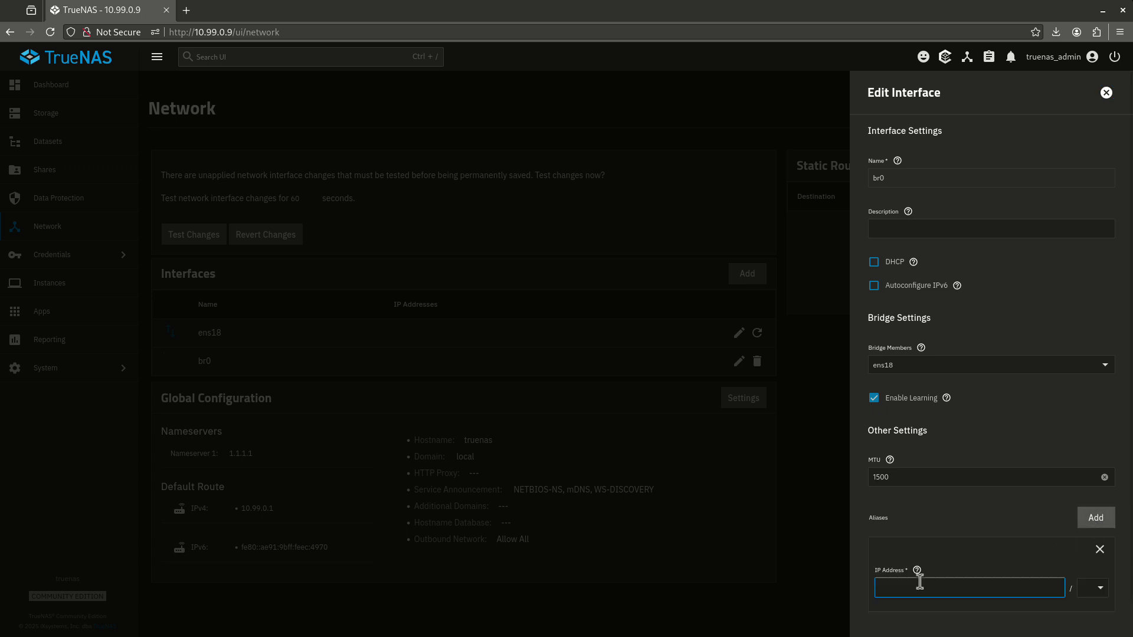
{"action": "left_click", "coordinate": [1092, 588]}
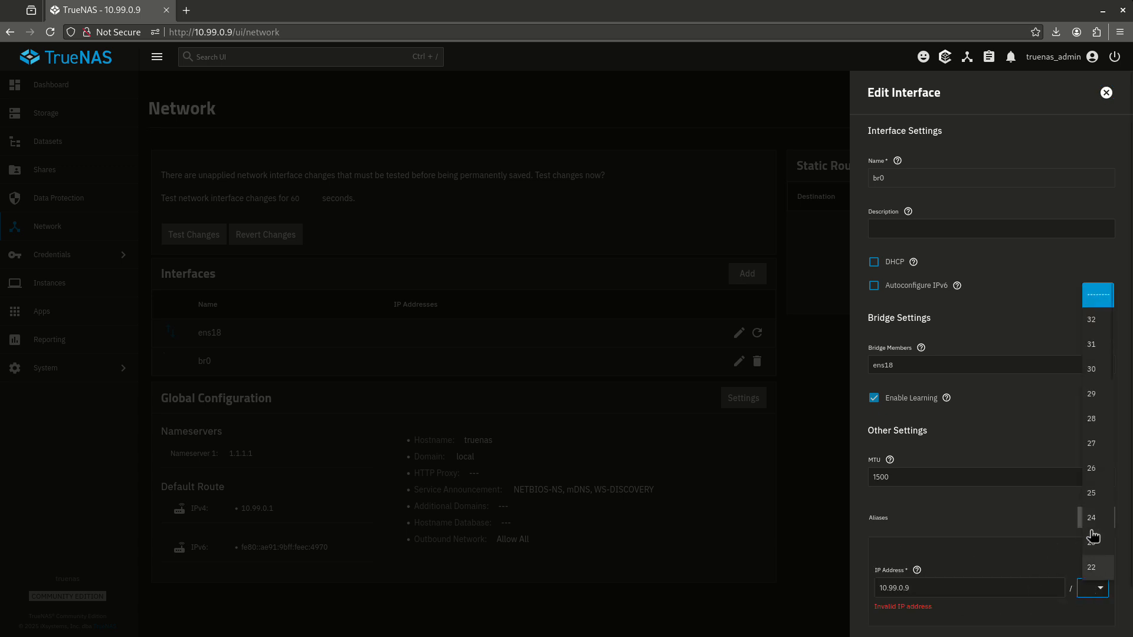
{"action": "left_click", "coordinate": [1090, 518]}
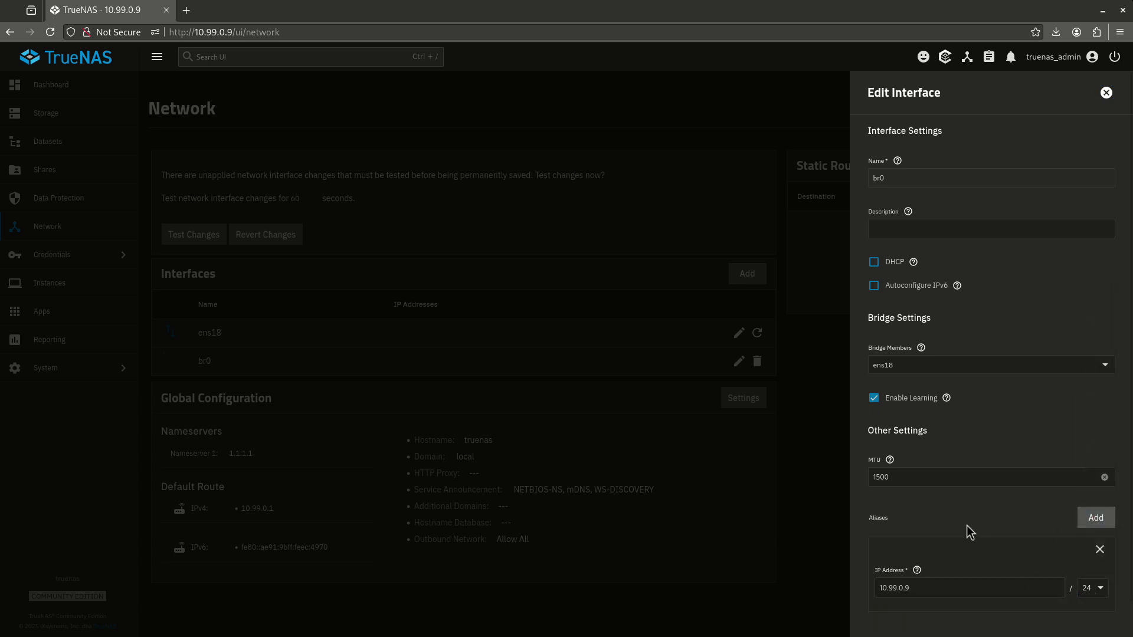
{"action": "left_click", "coordinate": [884, 615]}
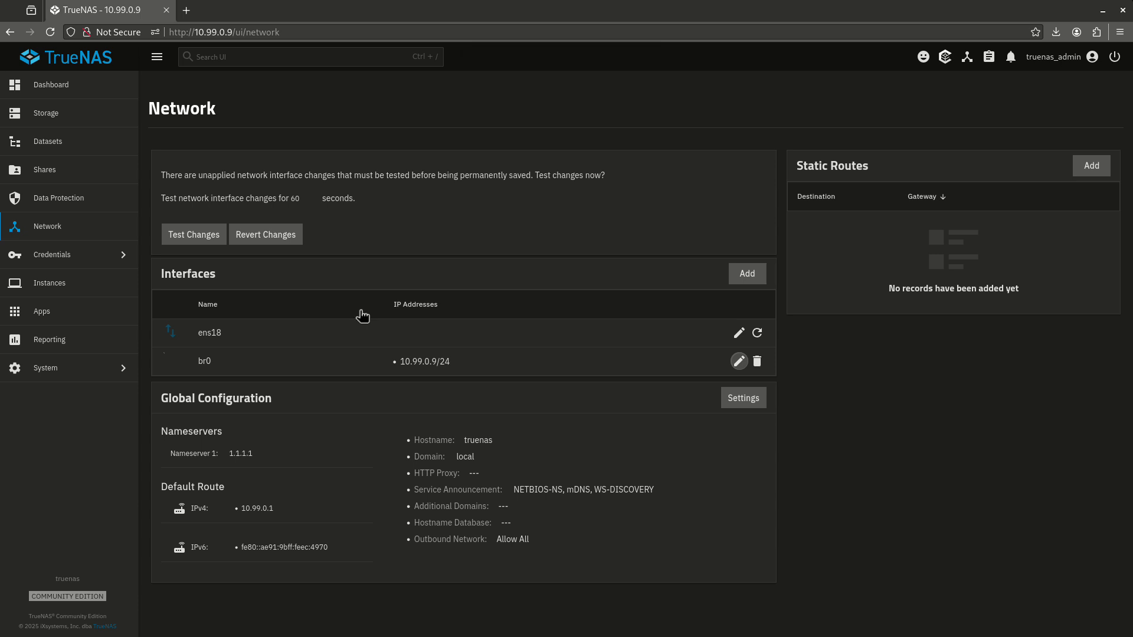
{"action": "mouse_move", "coordinate": [418, 363]}
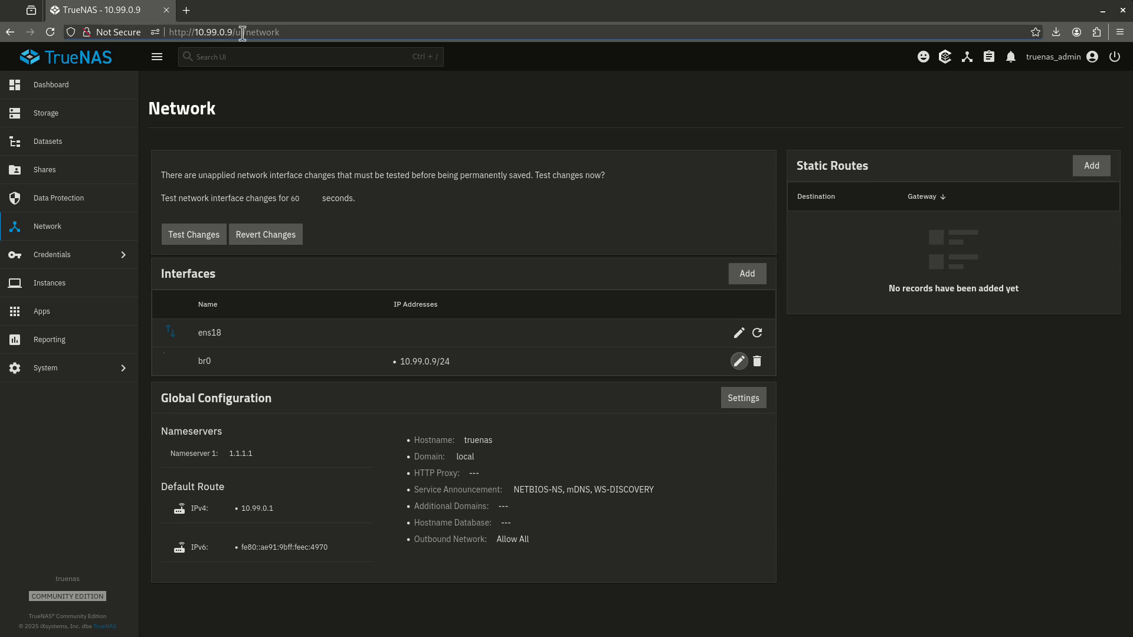
{"action": "mouse_move", "coordinate": [230, 32]}
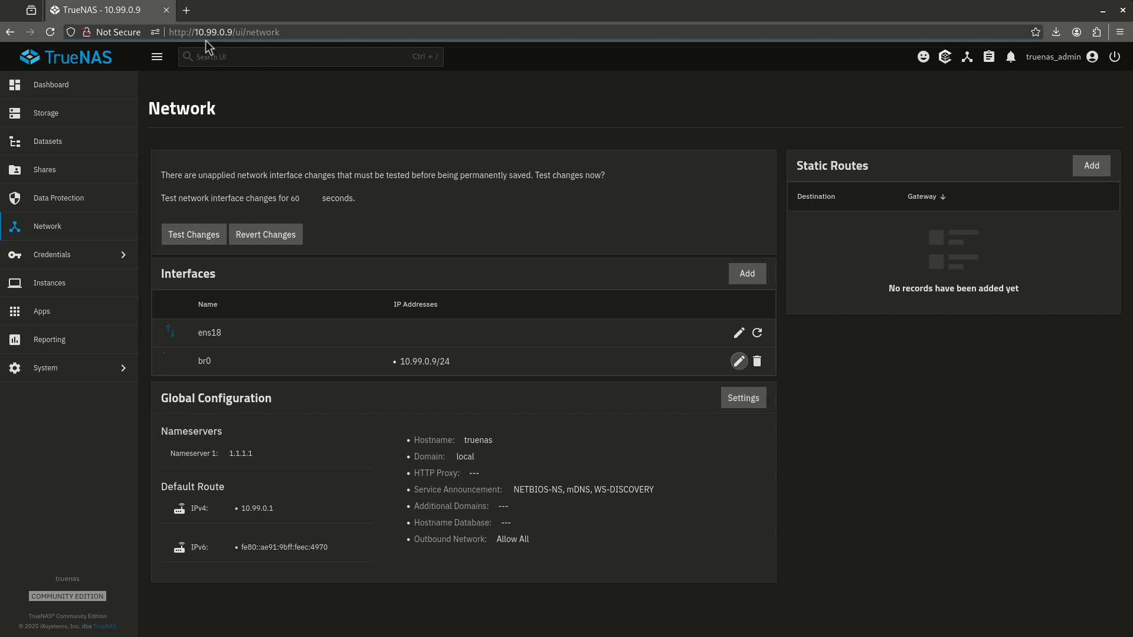
- Start a confirmed temporary test of the pending br0 network changes
{"action": "left_click", "coordinate": [193, 234]}
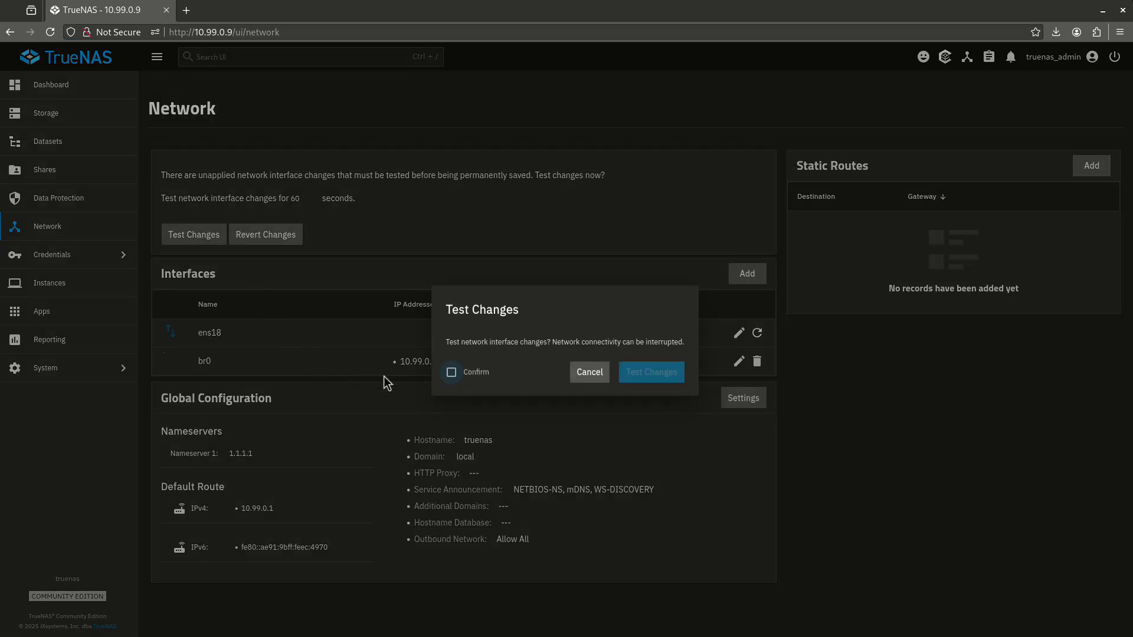
{"action": "left_click", "coordinate": [650, 373]}
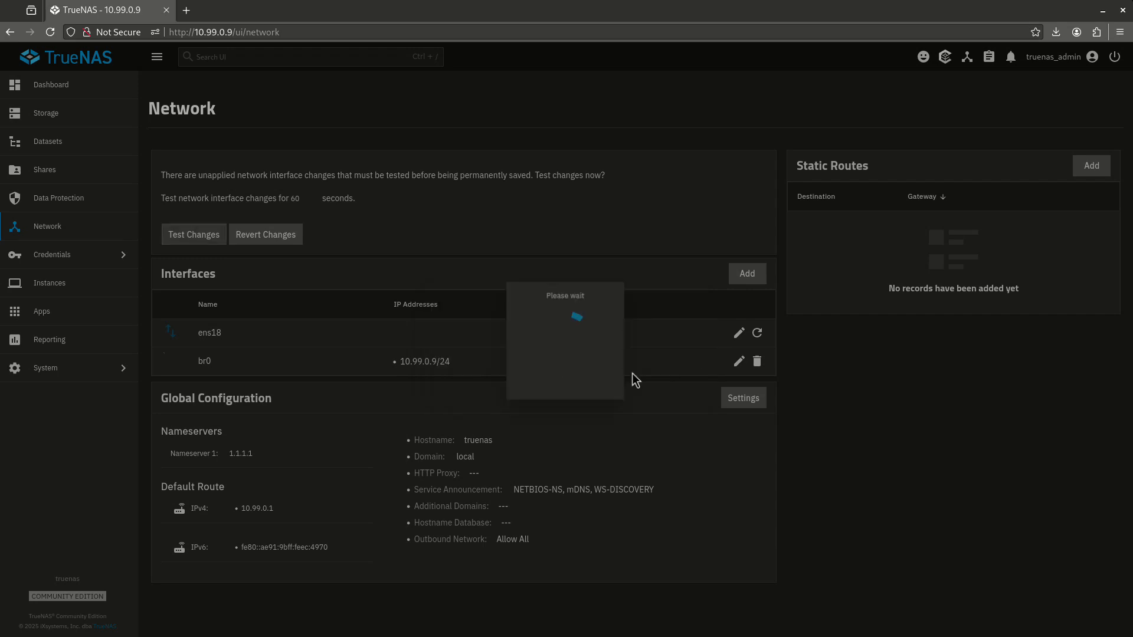
{"action": "left_click", "coordinate": [192, 234]}
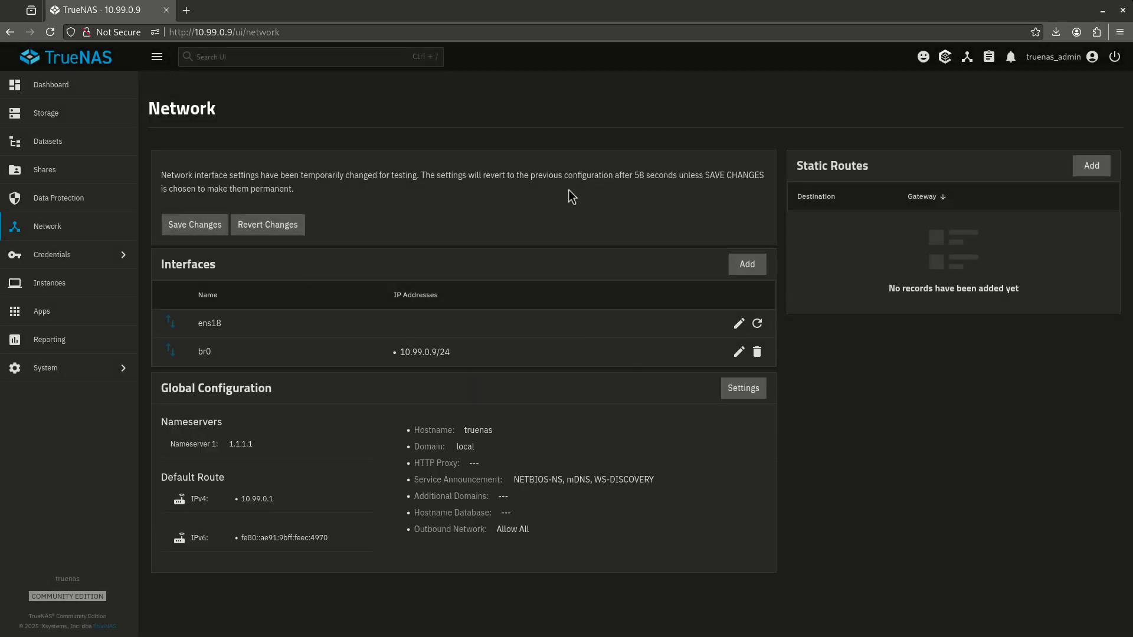
{"action": "mouse_move", "coordinate": [611, 215]}
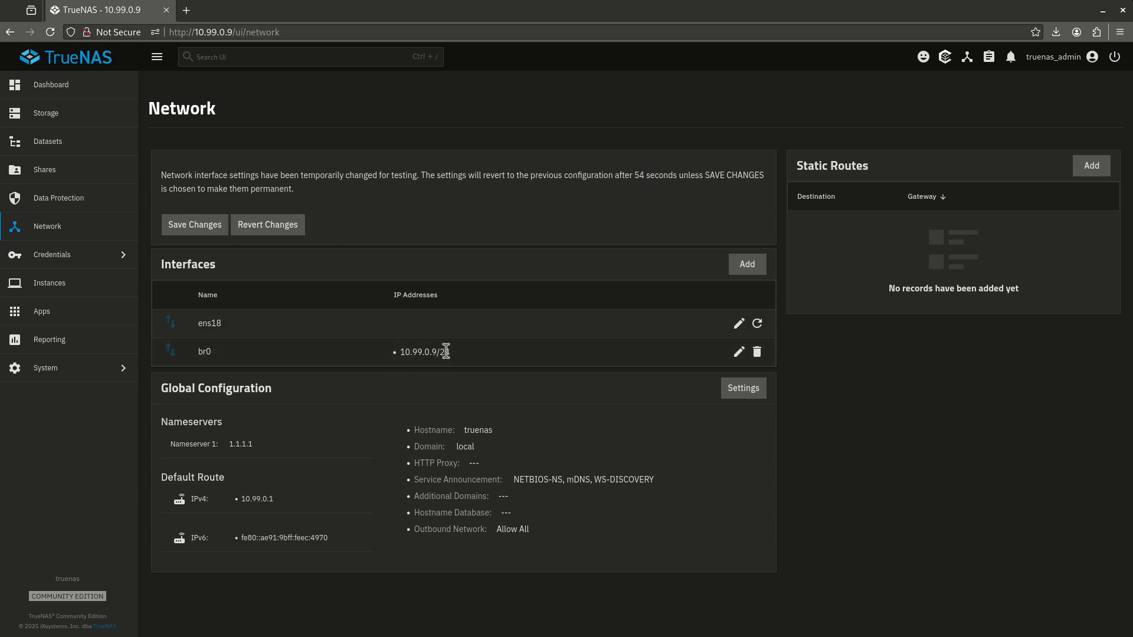
{"action": "mouse_move", "coordinate": [424, 367]}
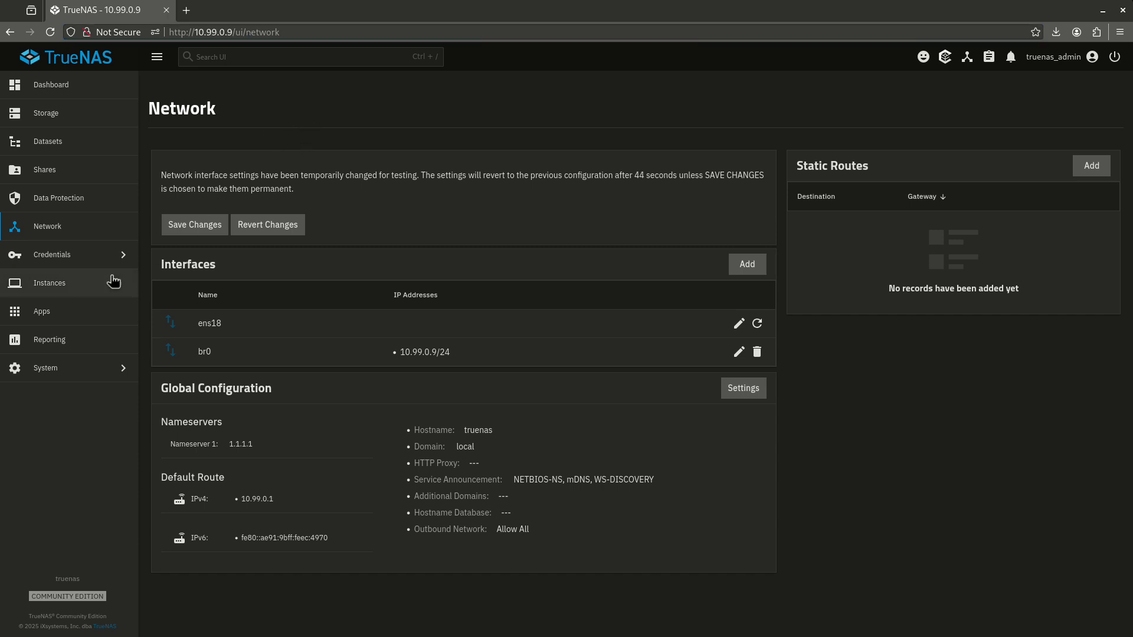
{"action": "mouse_move", "coordinate": [237, 252]}
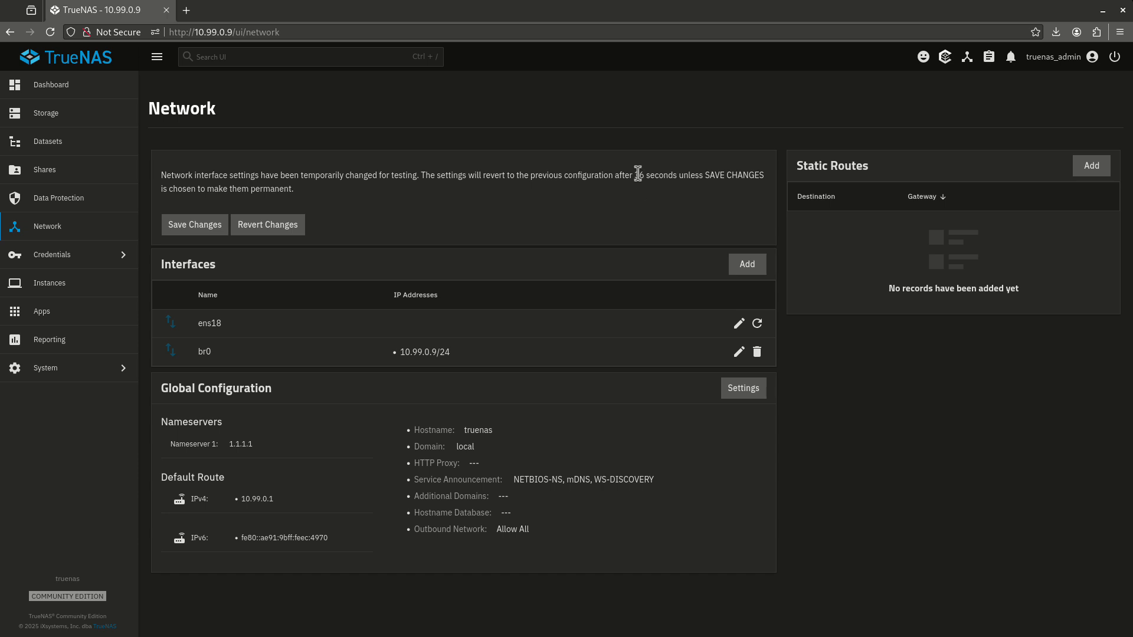
{"action": "mouse_move", "coordinate": [618, 226]}
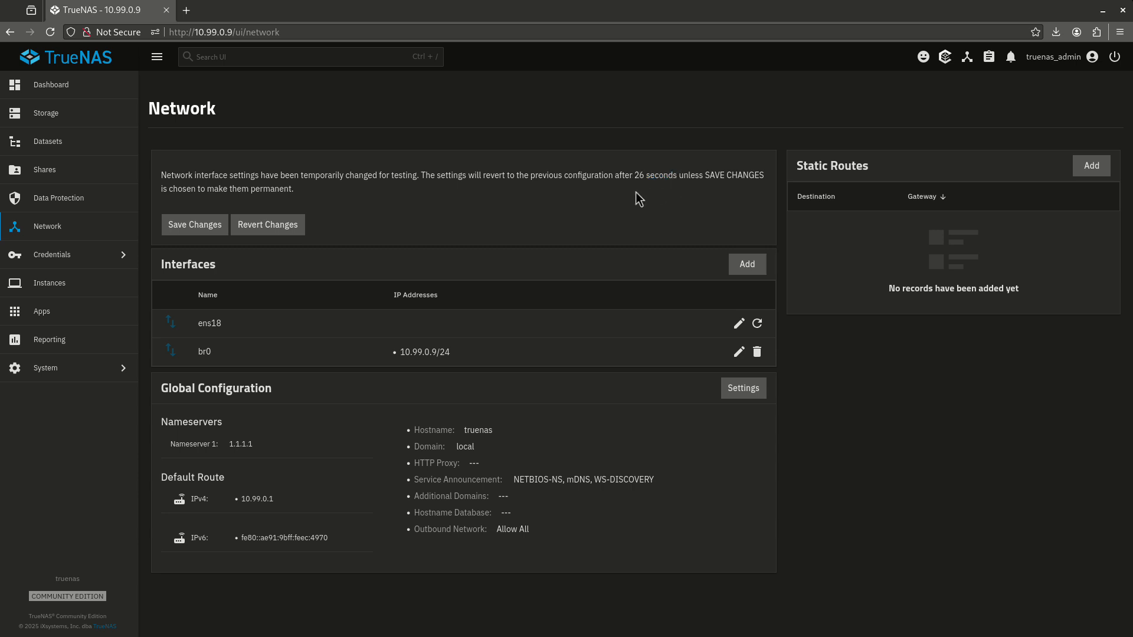
- Save the tested br0 network changes permanently and confirm
{"action": "left_click", "coordinate": [193, 224]}
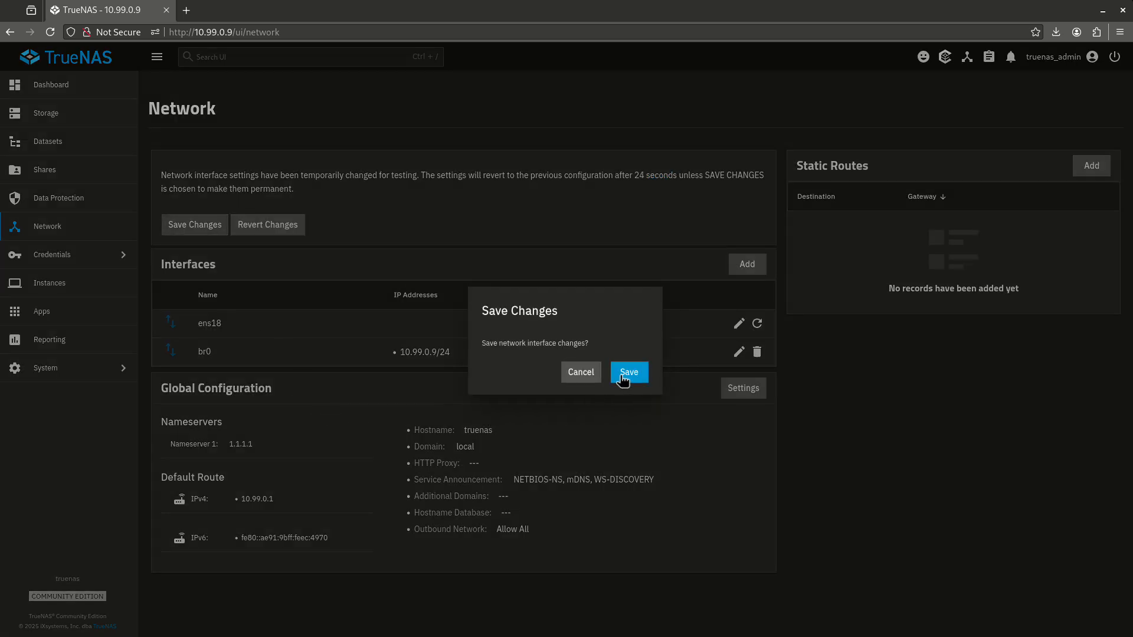
{"action": "left_click", "coordinate": [627, 373]}
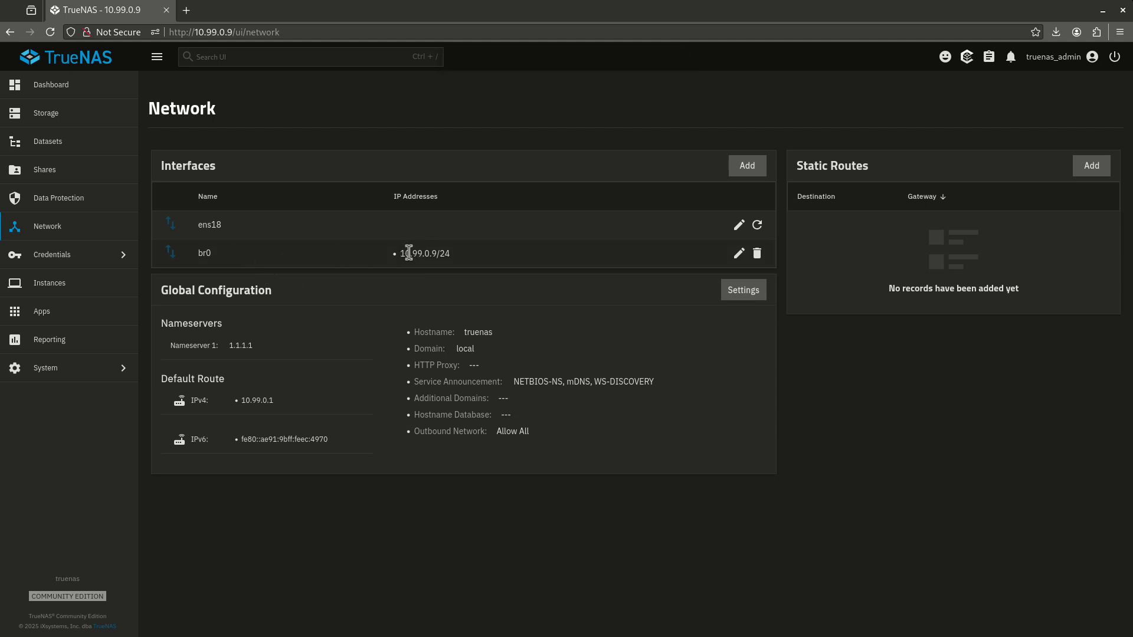
{"action": "mouse_move", "coordinate": [403, 262]}
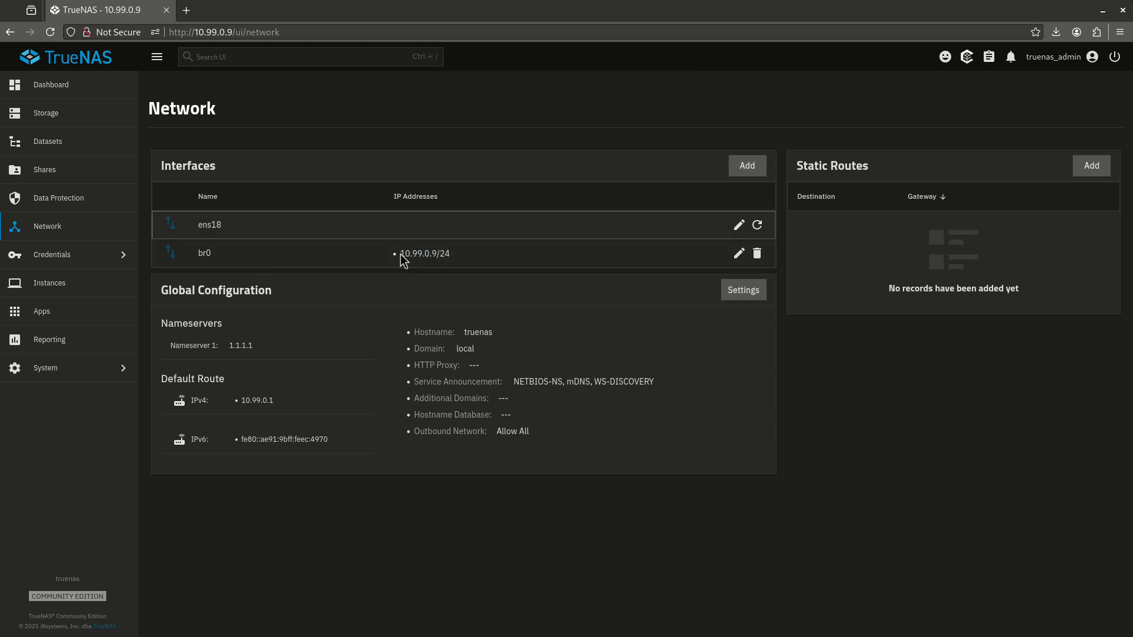
{"action": "mouse_move", "coordinate": [587, 277]}
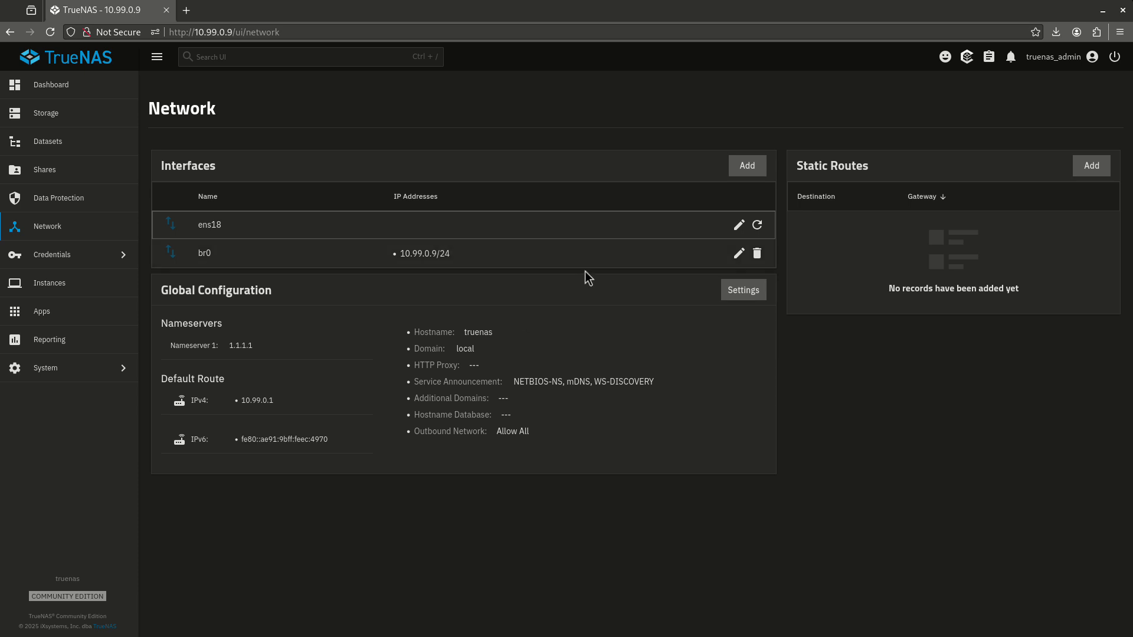
- Set br0 as the Instances global default bridge, save, and close the panel
{"action": "left_click", "coordinate": [49, 282]}
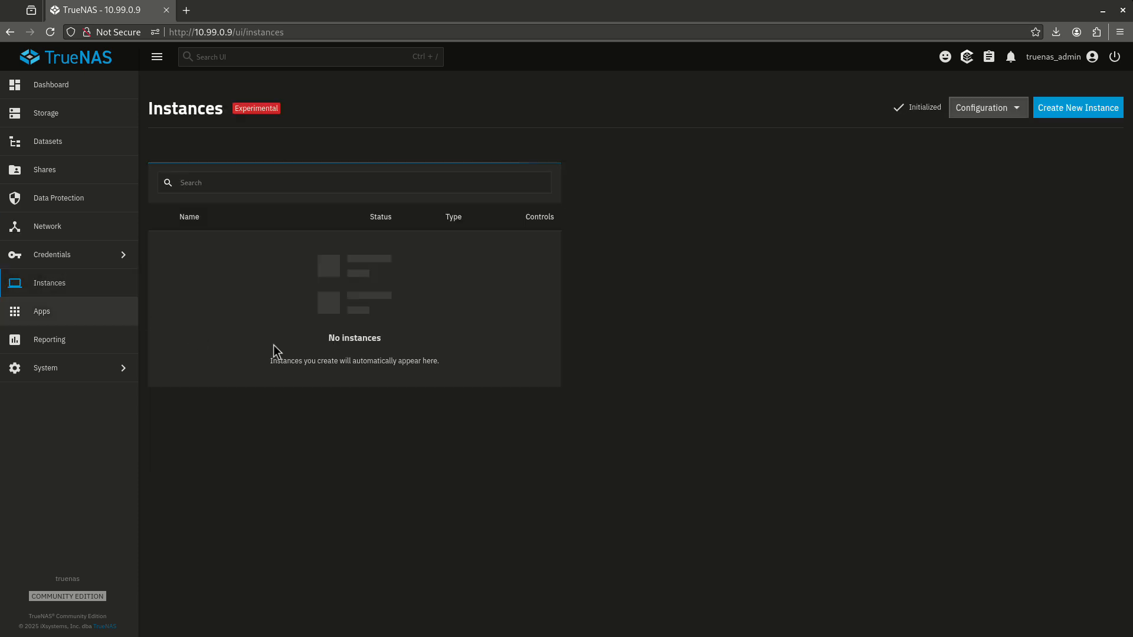
{"action": "left_click", "coordinate": [985, 107]}
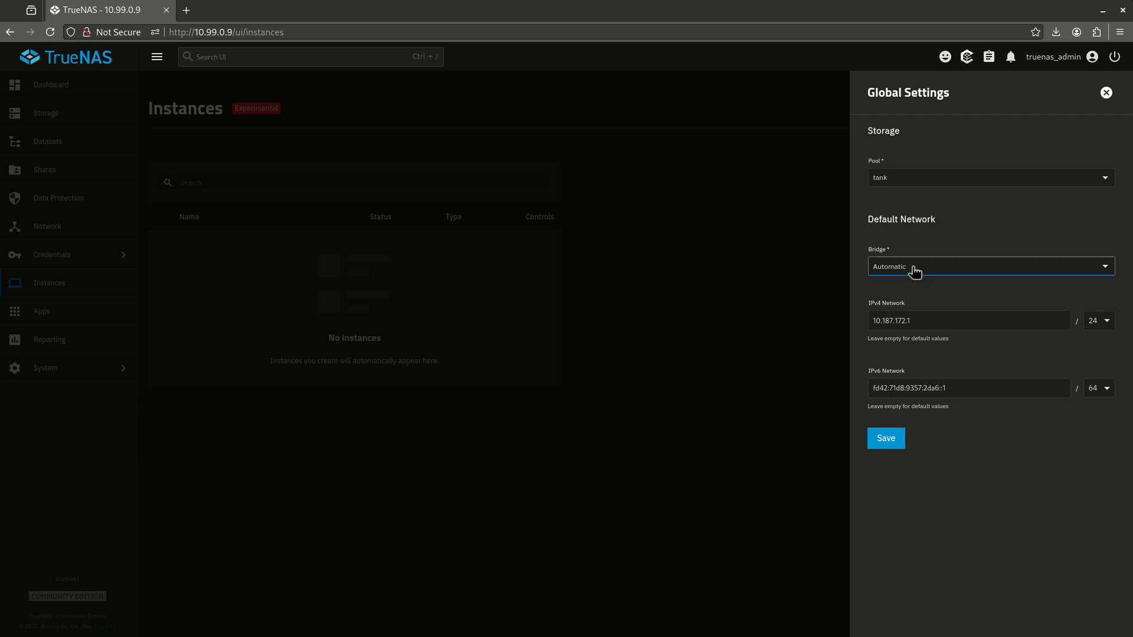
{"action": "left_click", "coordinate": [884, 438]}
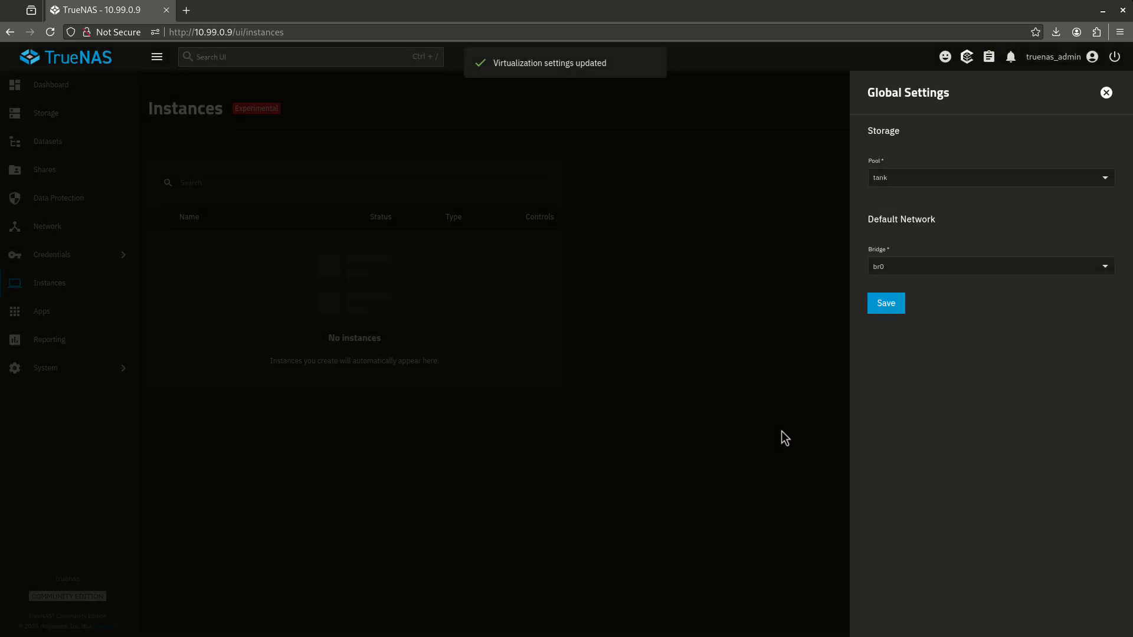
{"action": "left_click", "coordinate": [1105, 93]}
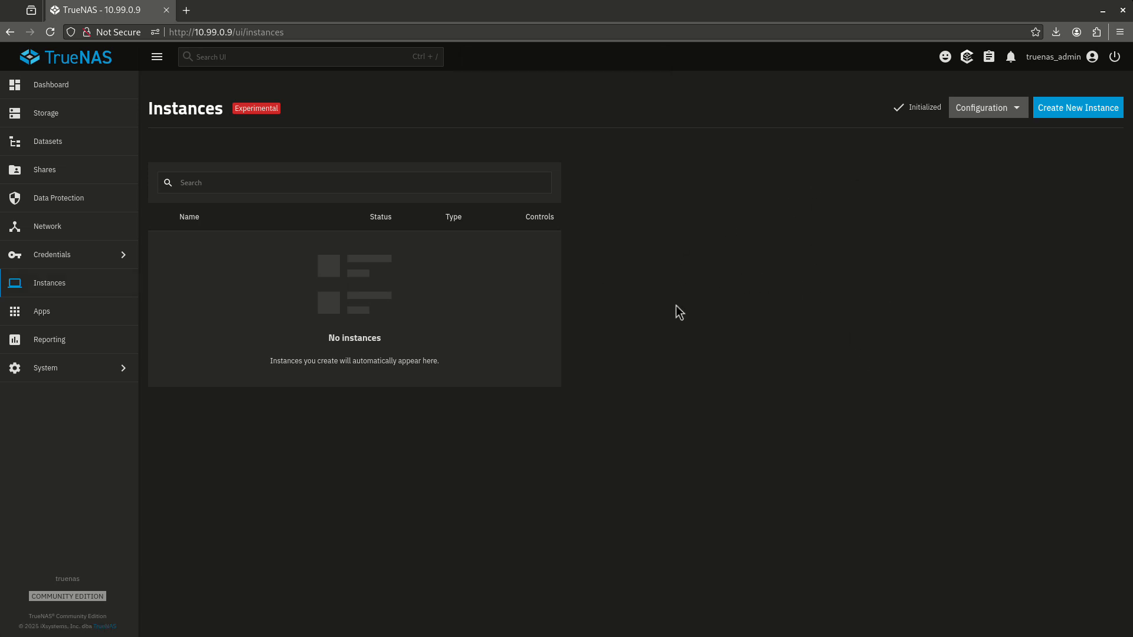
{"action": "mouse_move", "coordinate": [453, 231]}
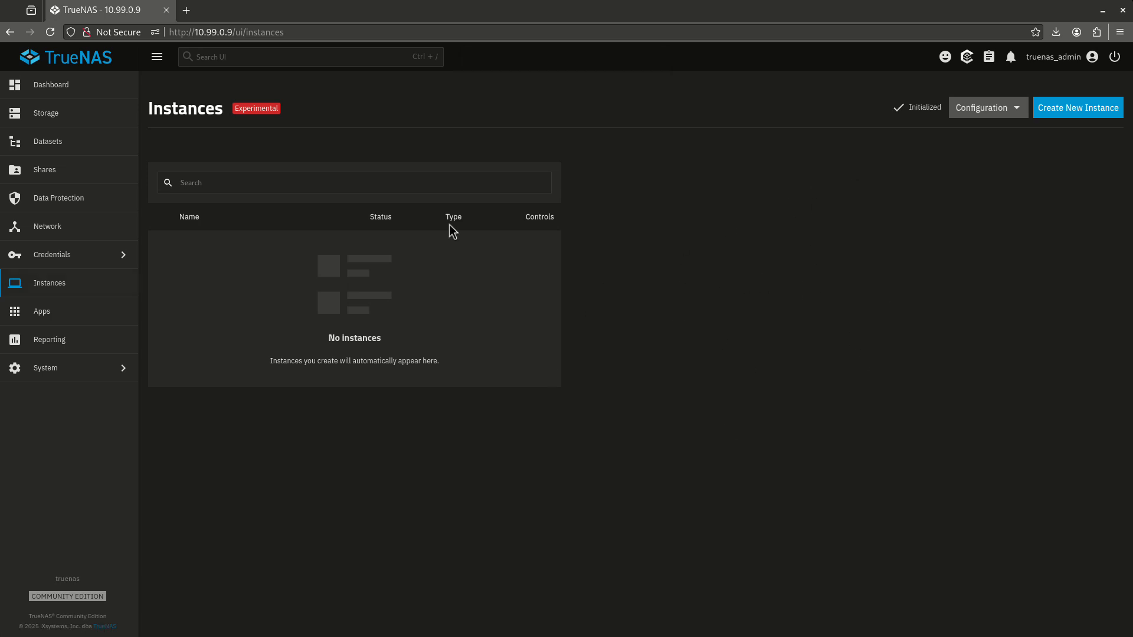
{"action": "mouse_move", "coordinate": [251, 251]}
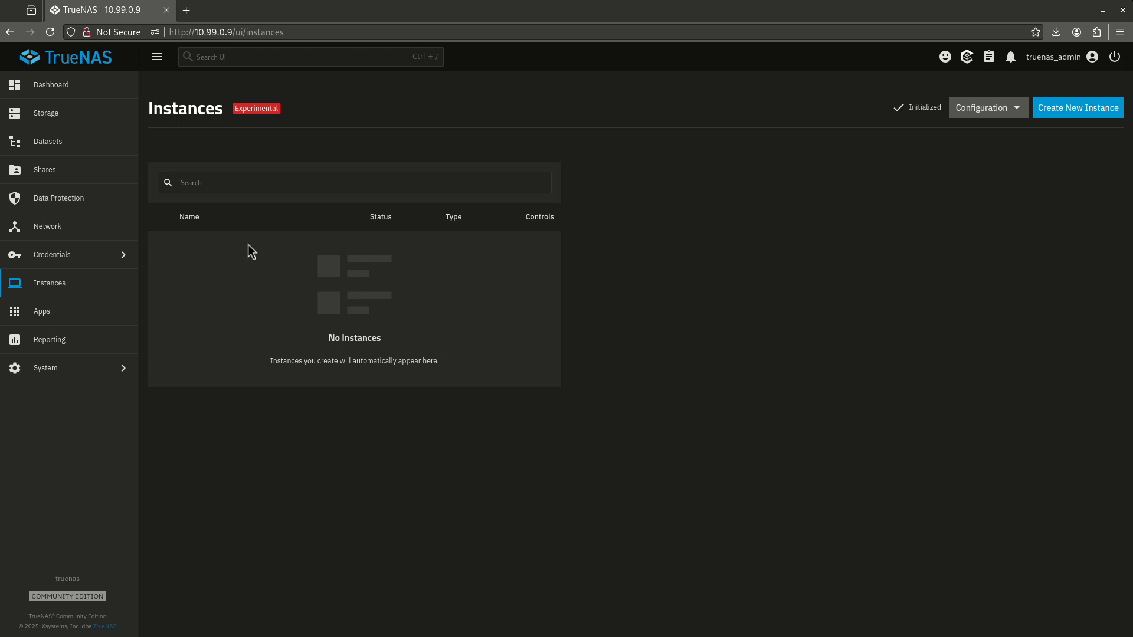
- Return to the Network page to review br0 at 10.99.0.9/24
{"action": "left_click", "coordinate": [47, 226]}
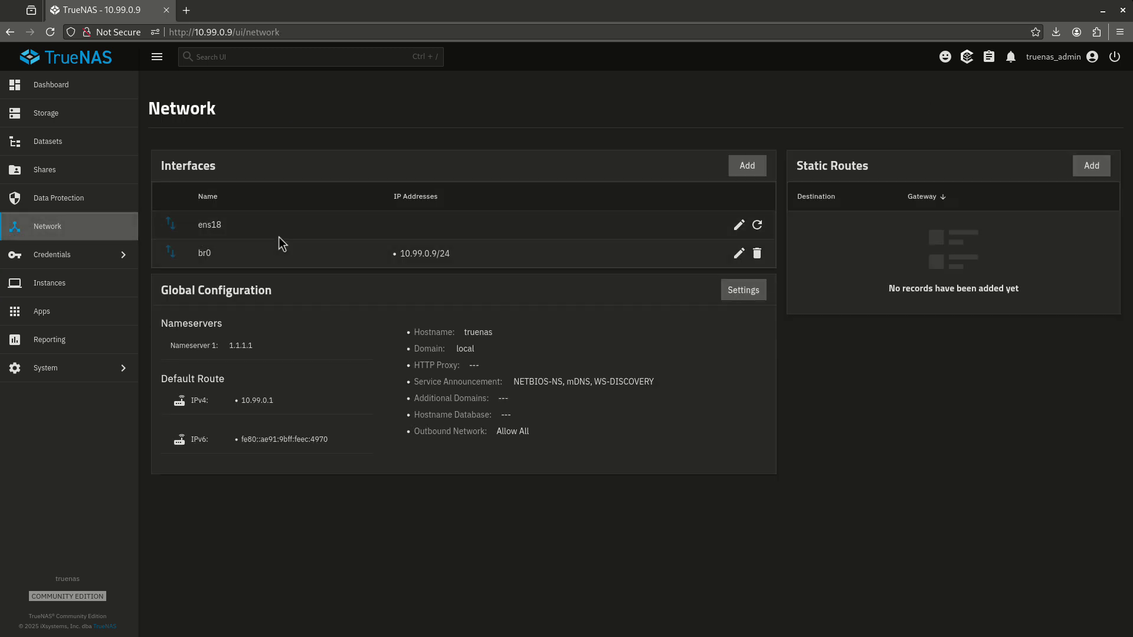
{"action": "mouse_move", "coordinate": [307, 273]}
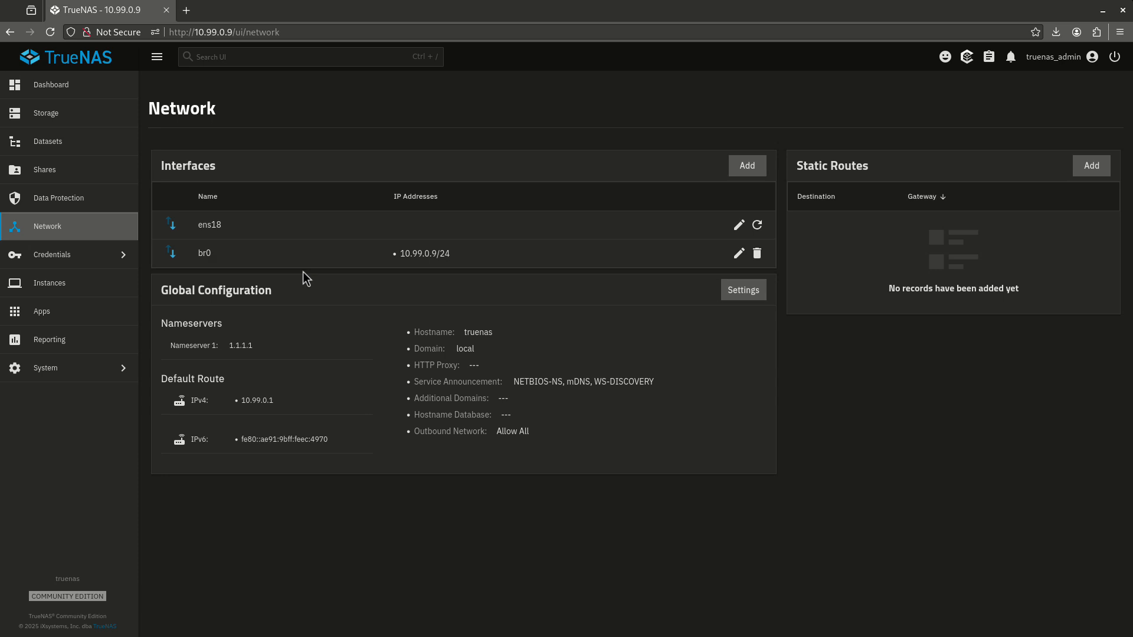
{"action": "mouse_move", "coordinate": [434, 320]}
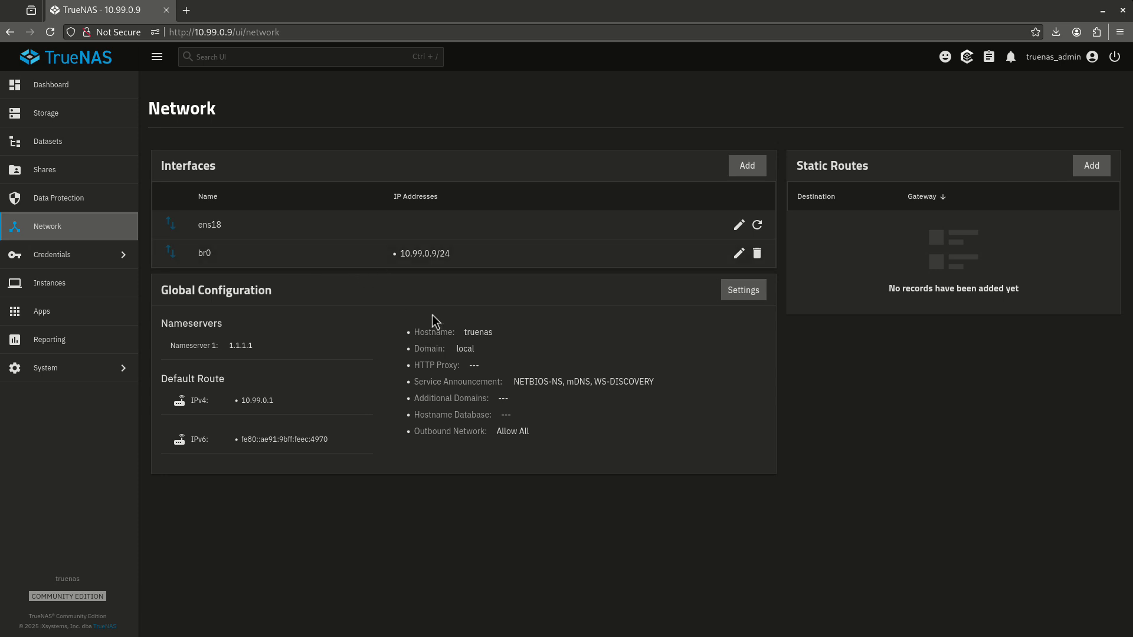
{"action": "mouse_move", "coordinate": [233, 333]}
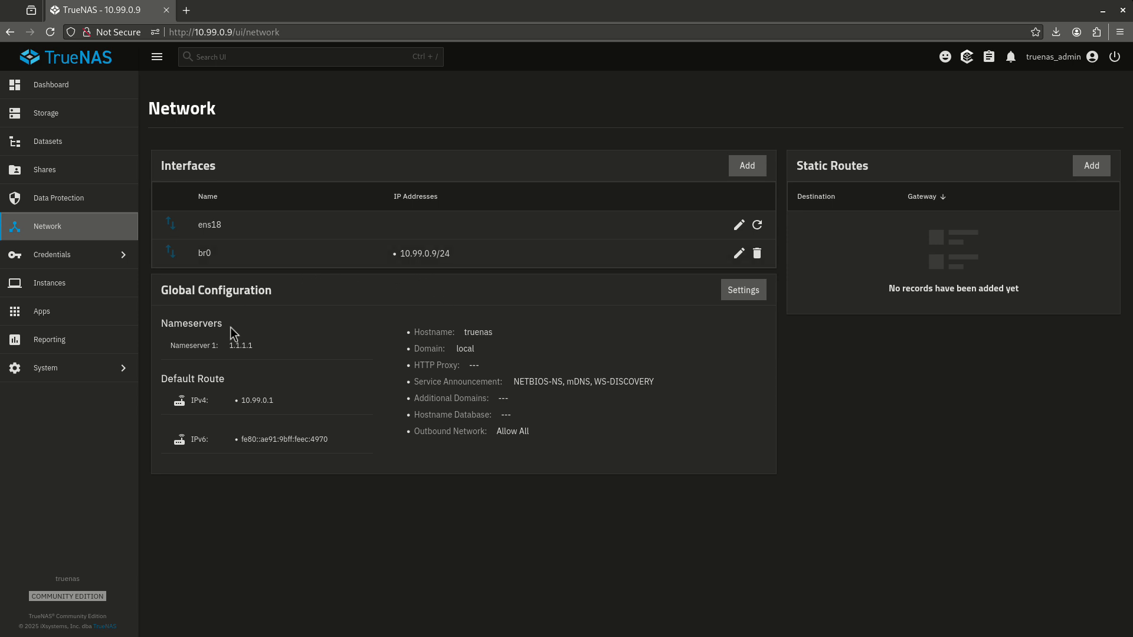
{"action": "mouse_move", "coordinate": [397, 455]}
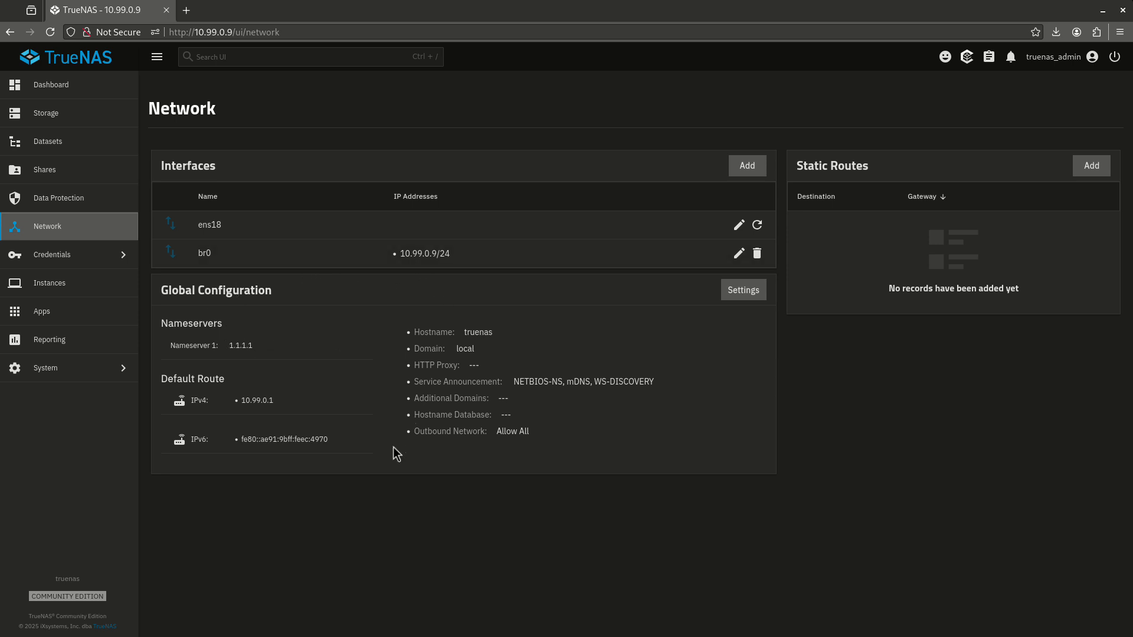
{"action": "mouse_move", "coordinate": [421, 484]}
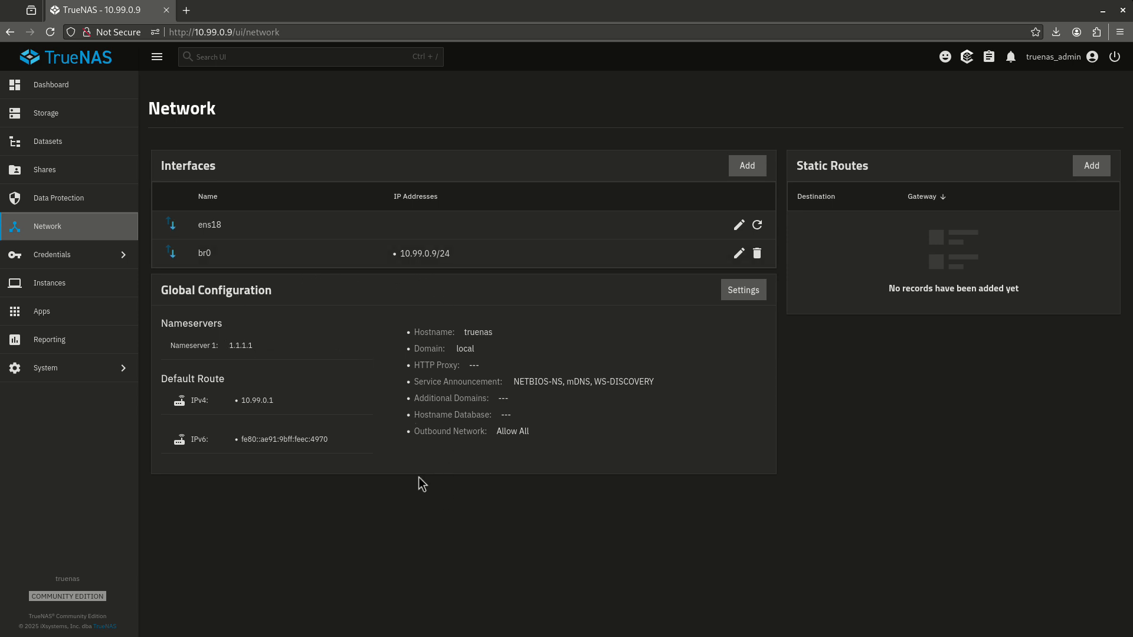
{"action": "mouse_move", "coordinate": [269, 271]}
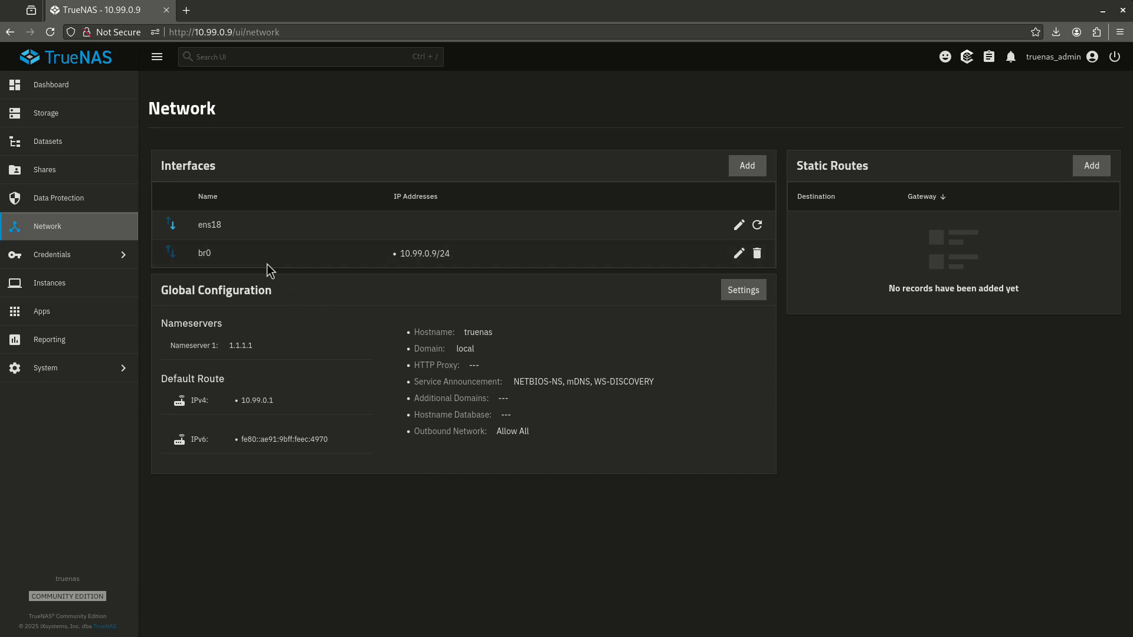